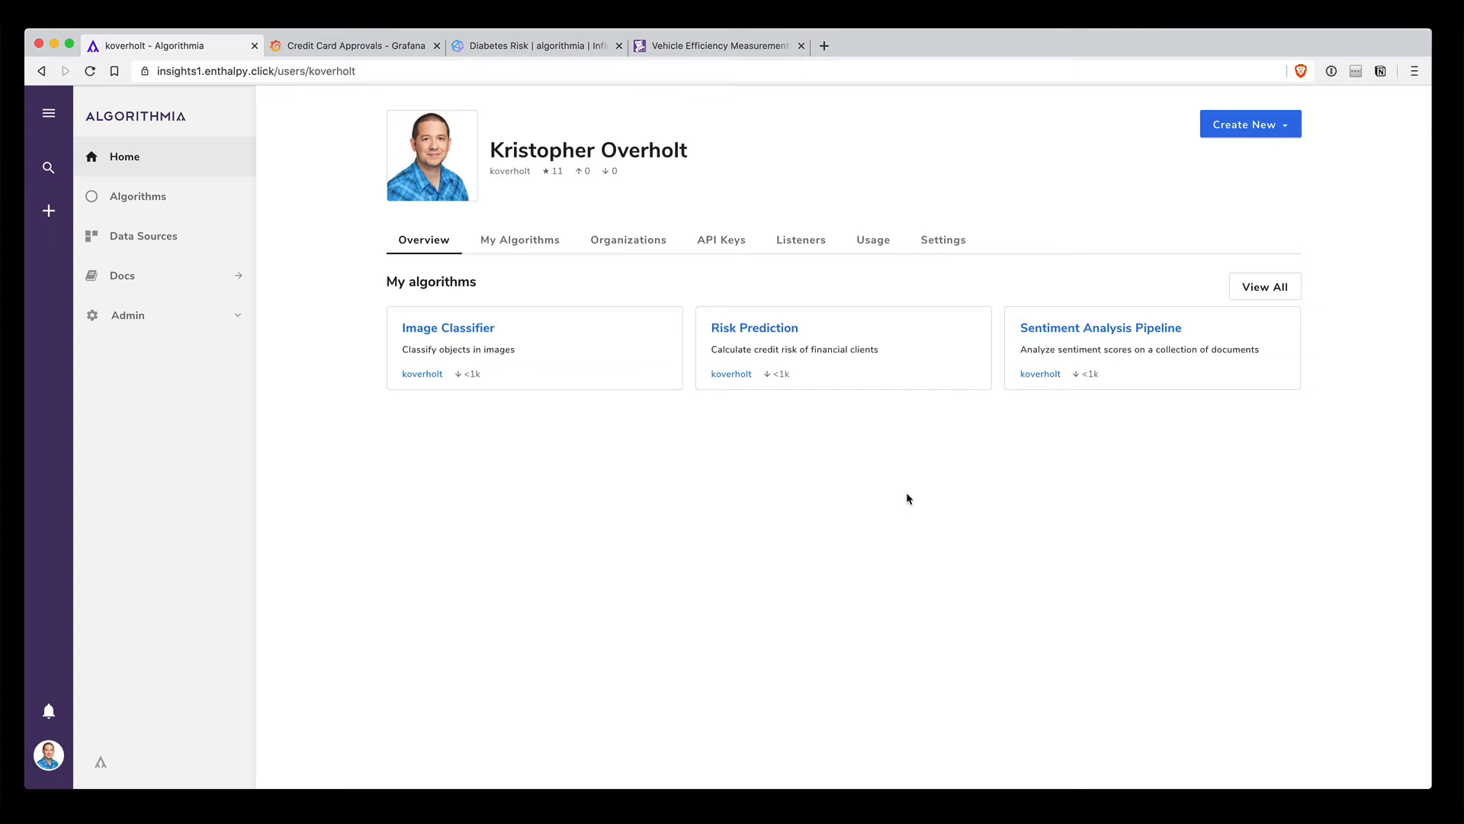
mouse_move(902, 488)
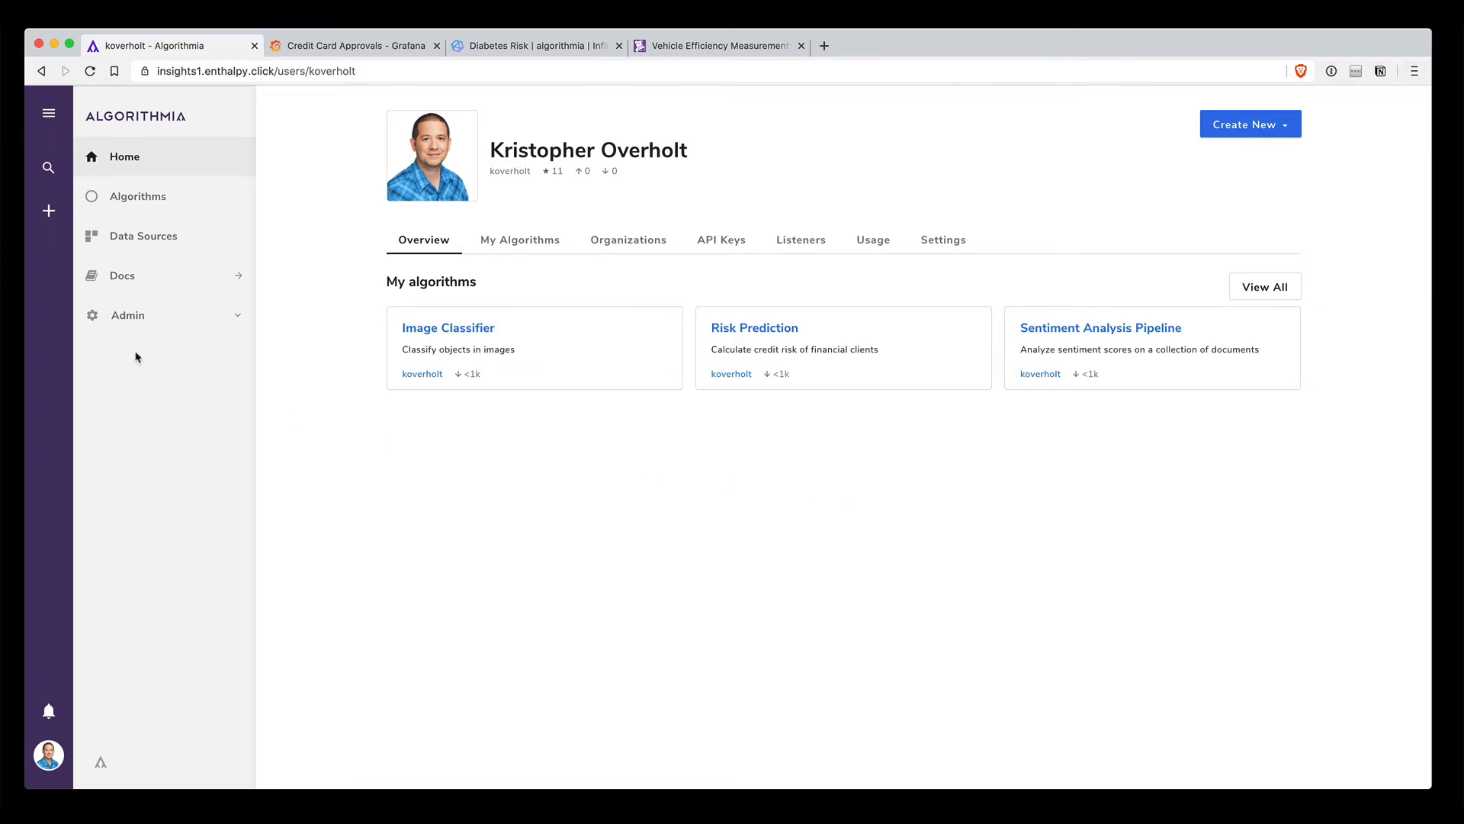
- Review the Algorithm Insights Kafka connection settings in admin, leaving them unchanged
click(126, 315)
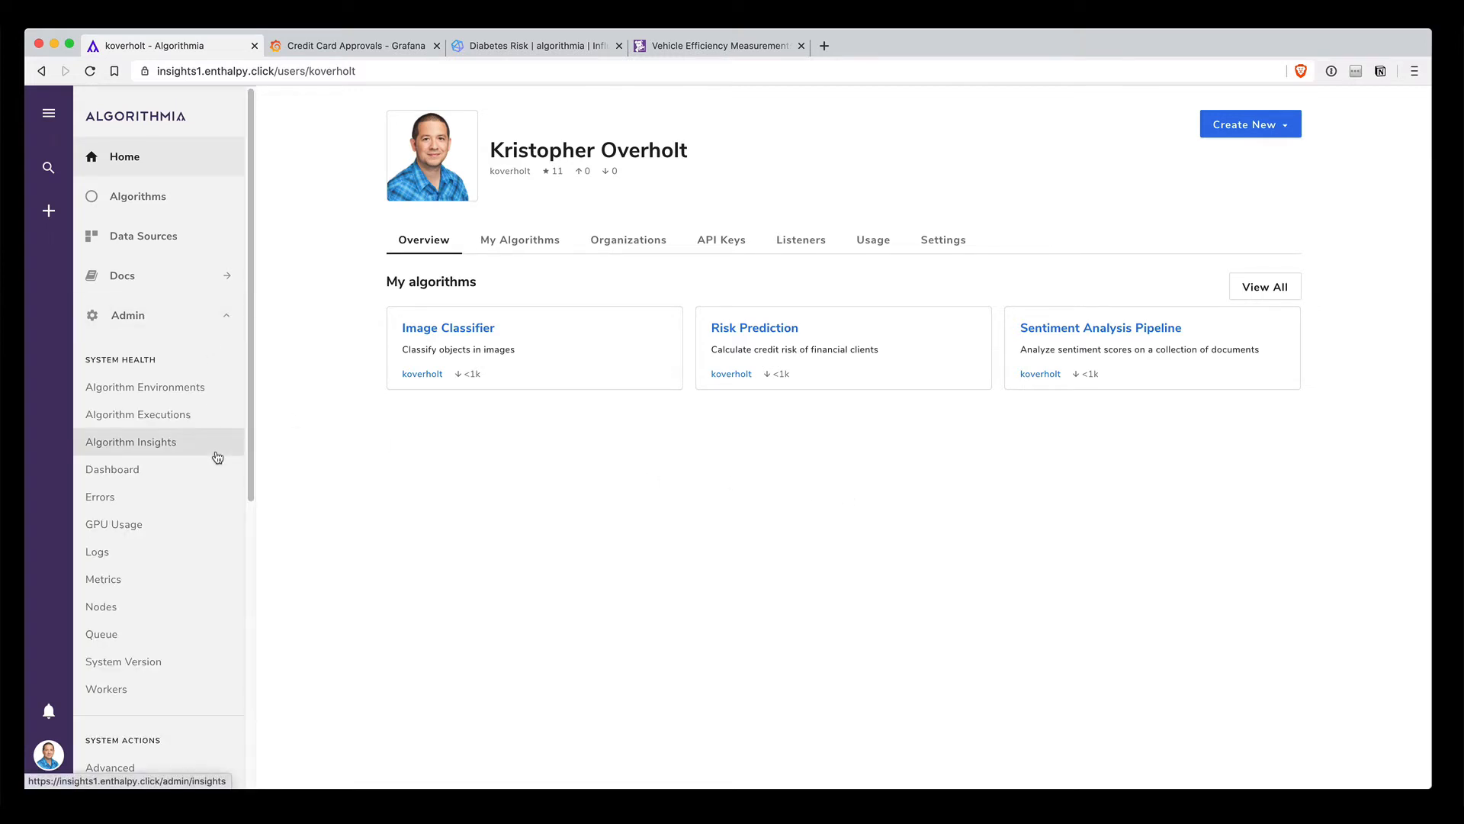
click(132, 441)
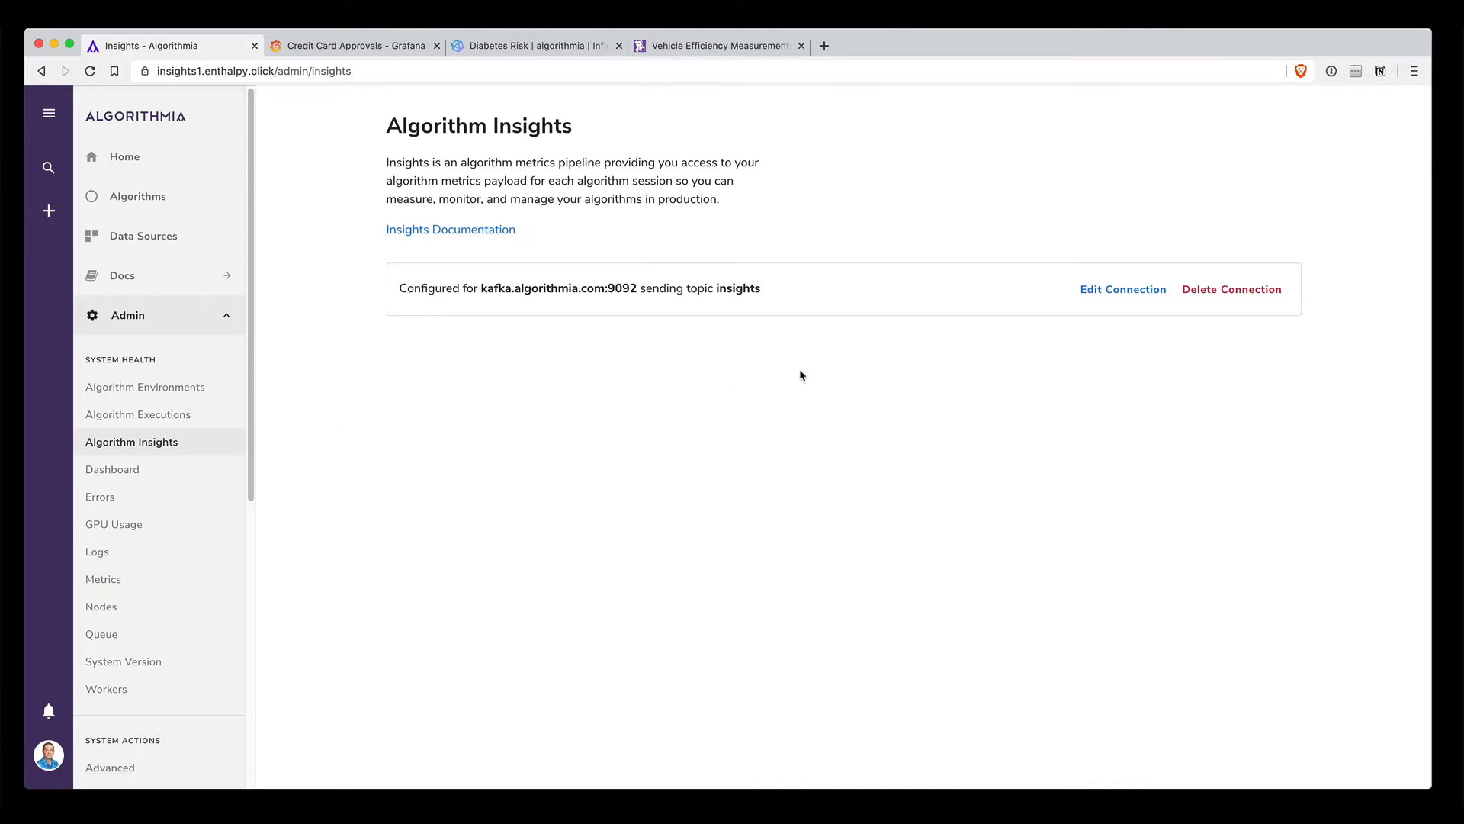
mouse_move(1122, 288)
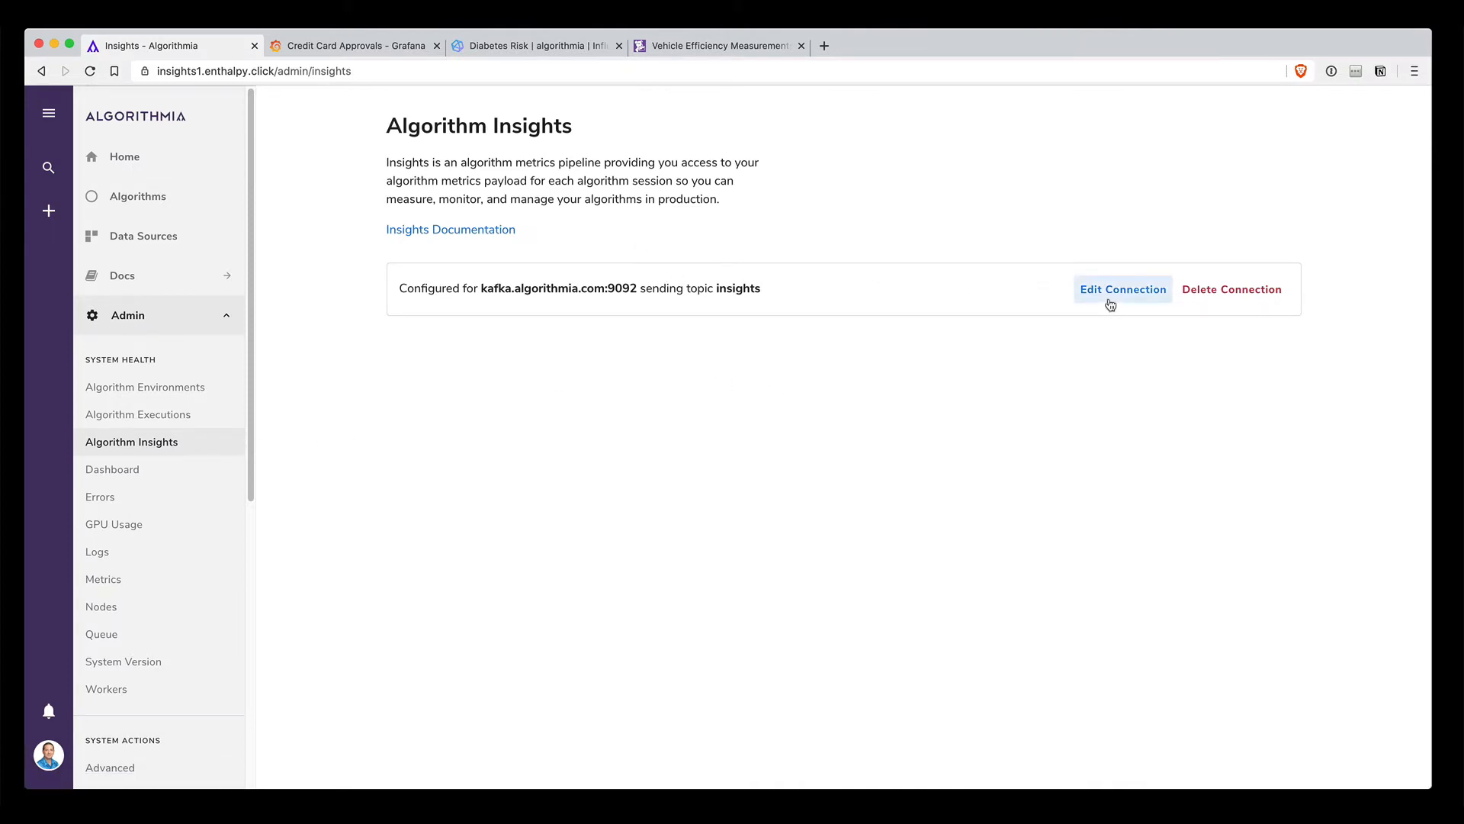
click(1122, 288)
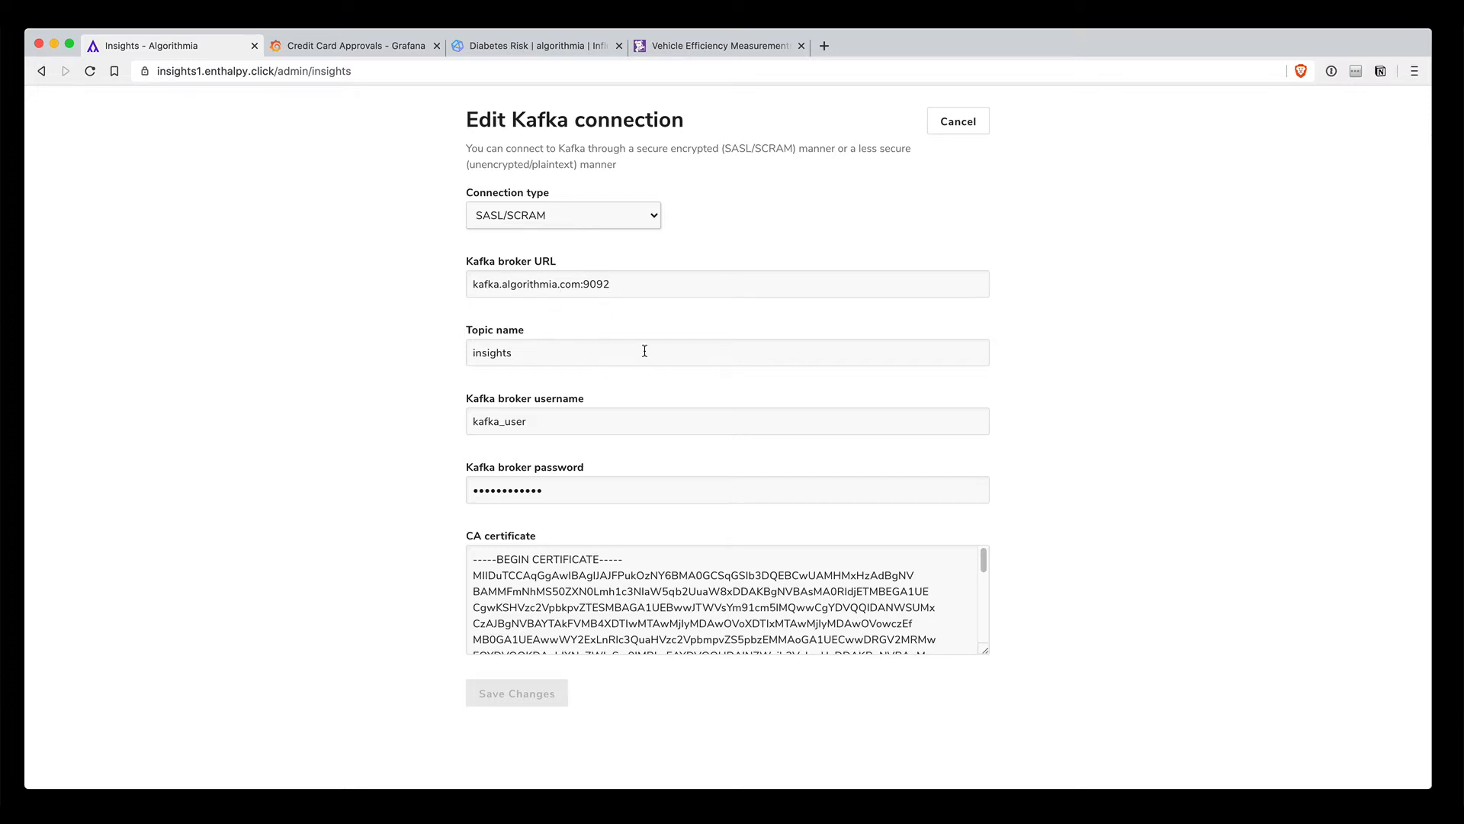
mouse_move(627, 491)
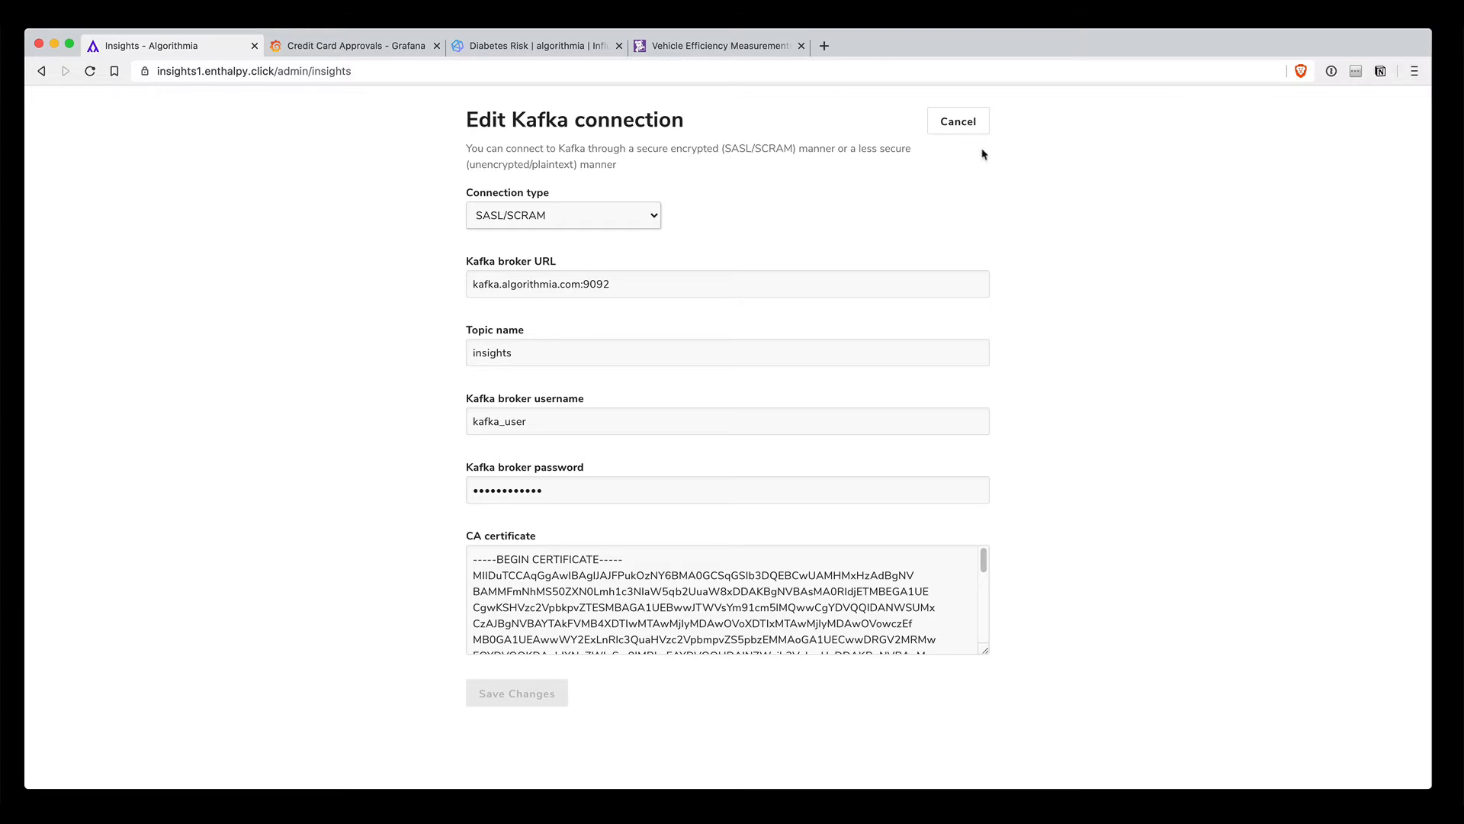
click(957, 120)
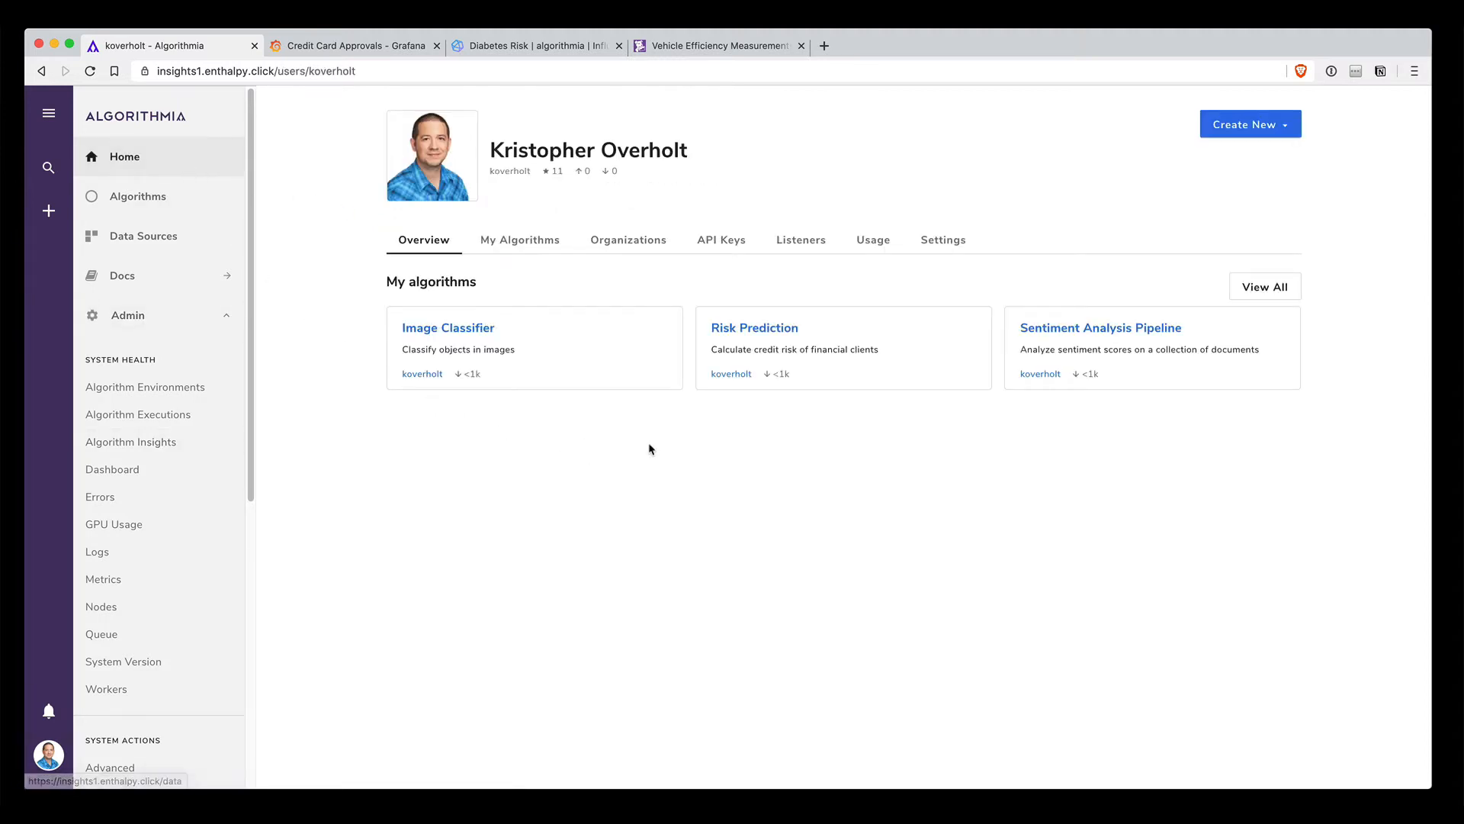
- Navigate via Organizations to Team Insights' Credit Card Approval algorithm and its source code
click(628, 239)
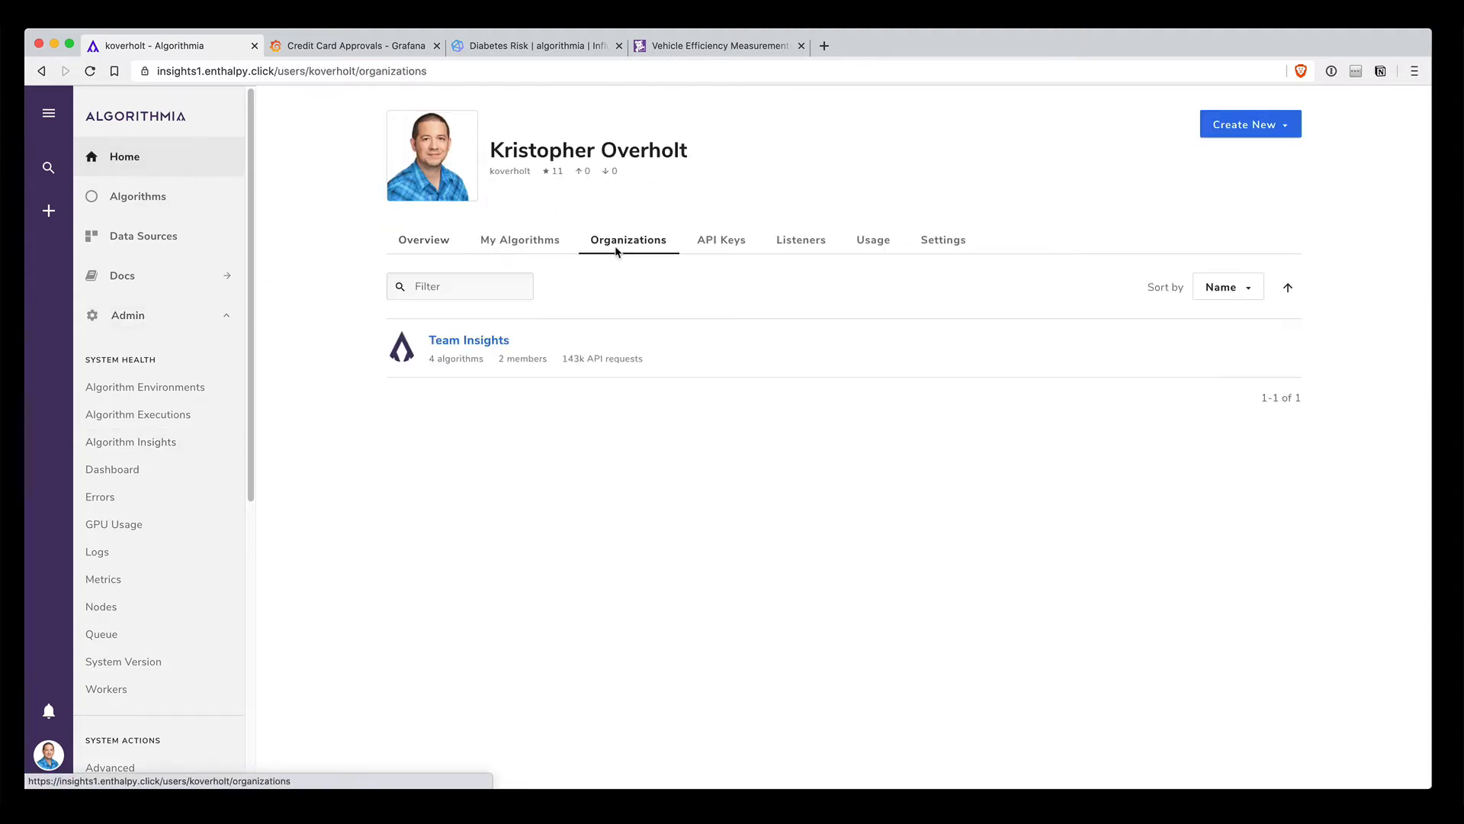
click(469, 338)
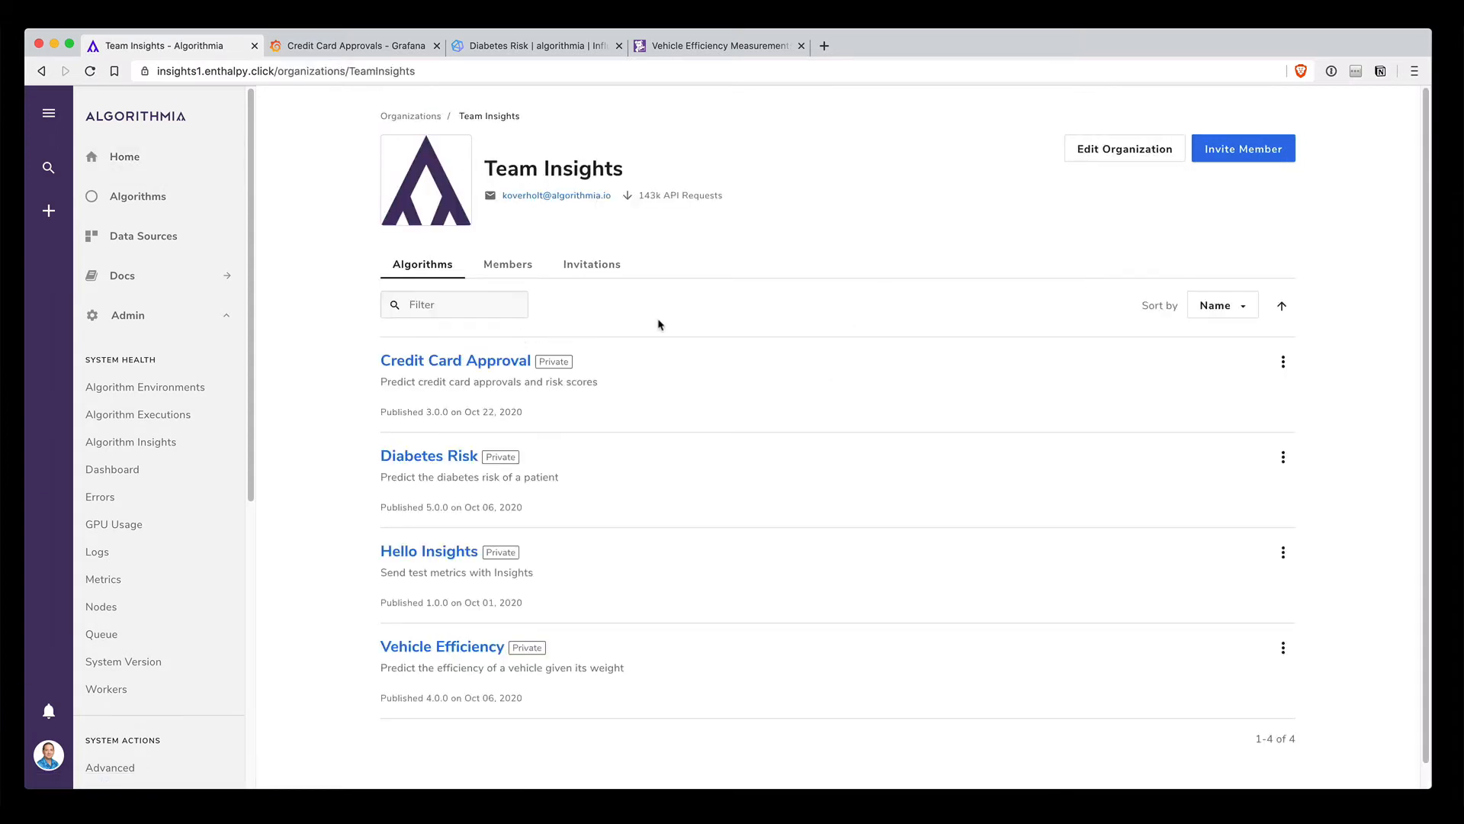
click(455, 361)
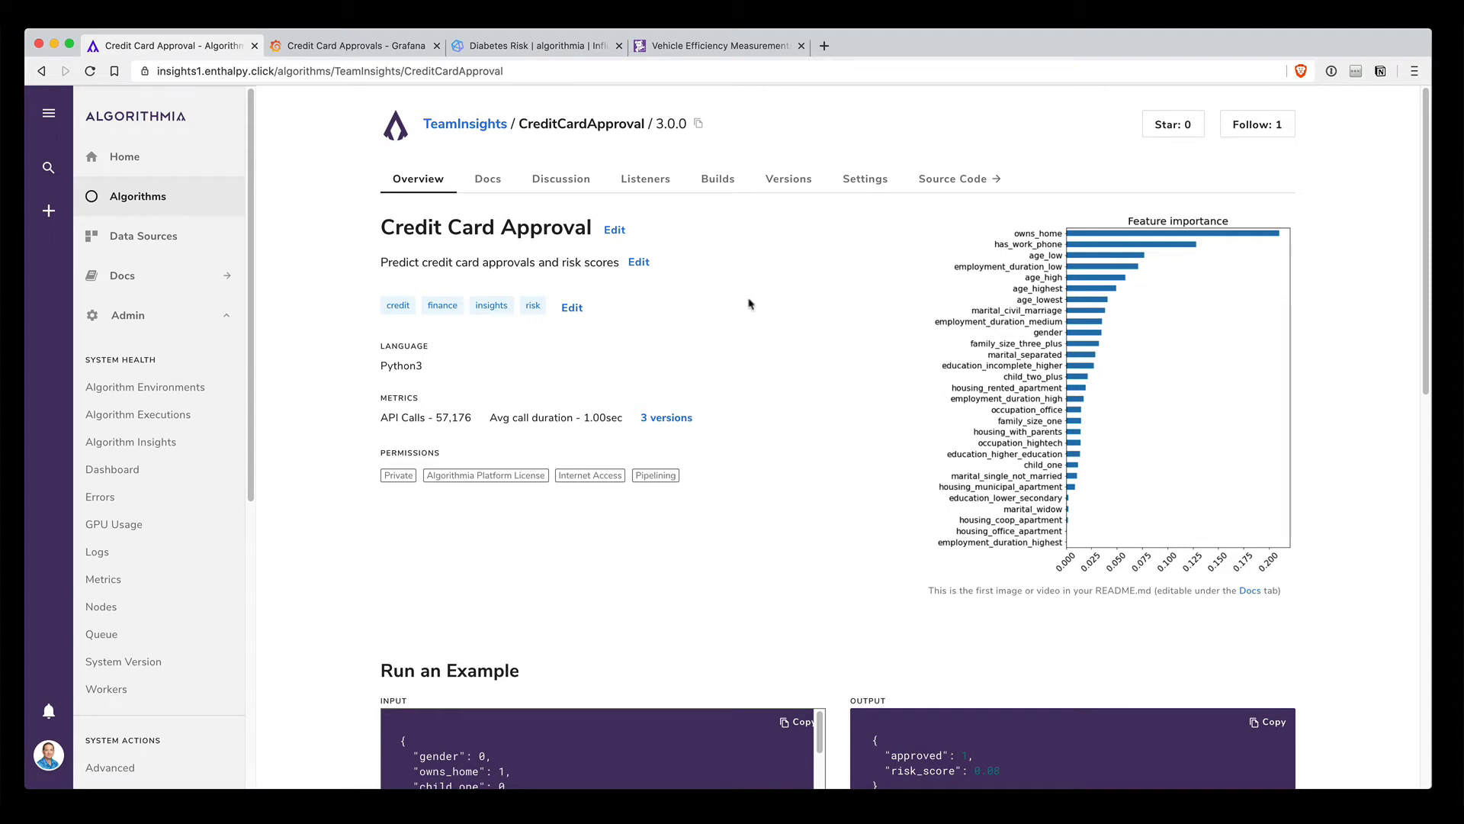
mouse_move(768, 325)
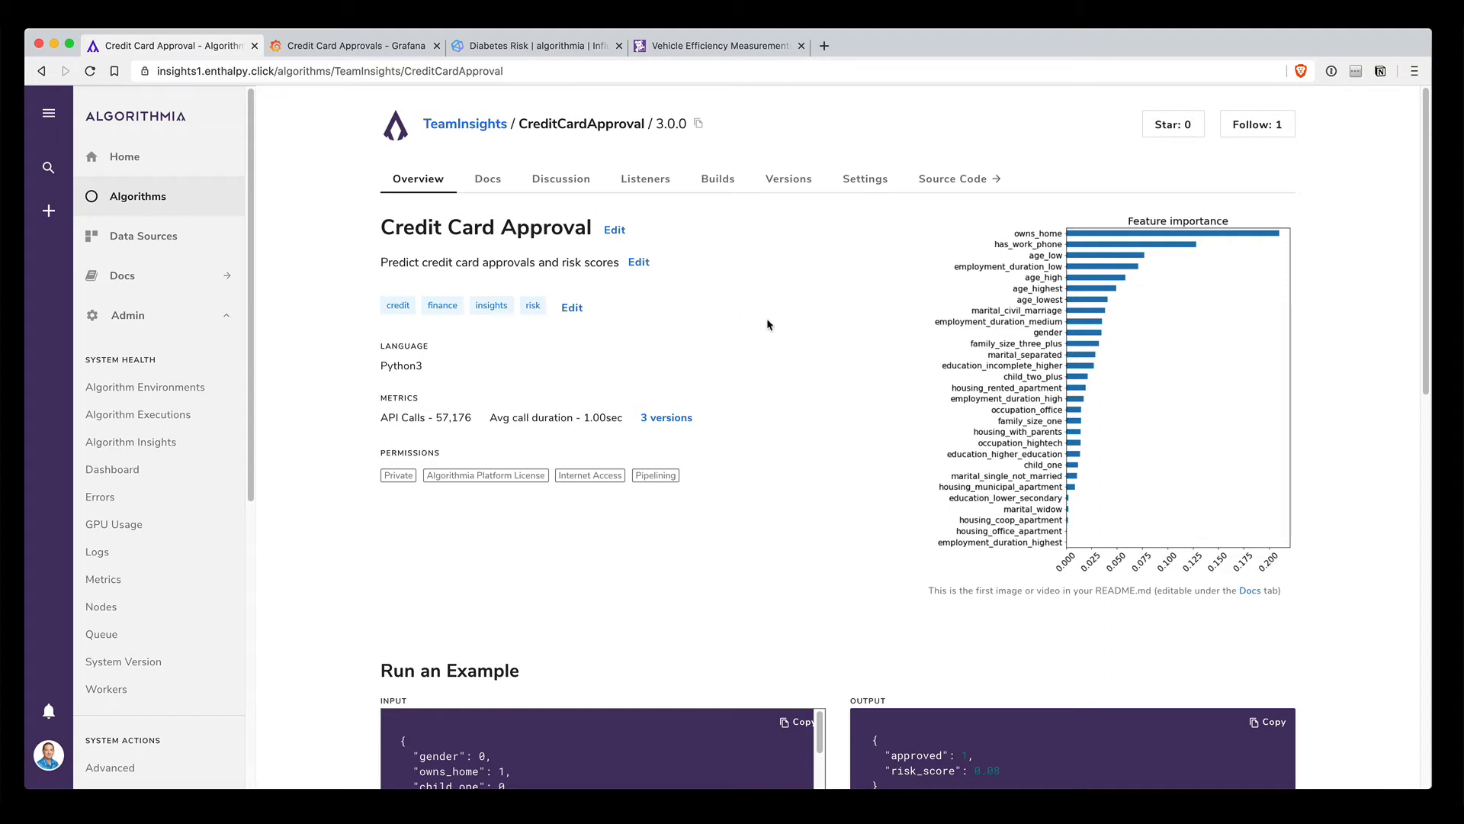
mouse_move(770, 315)
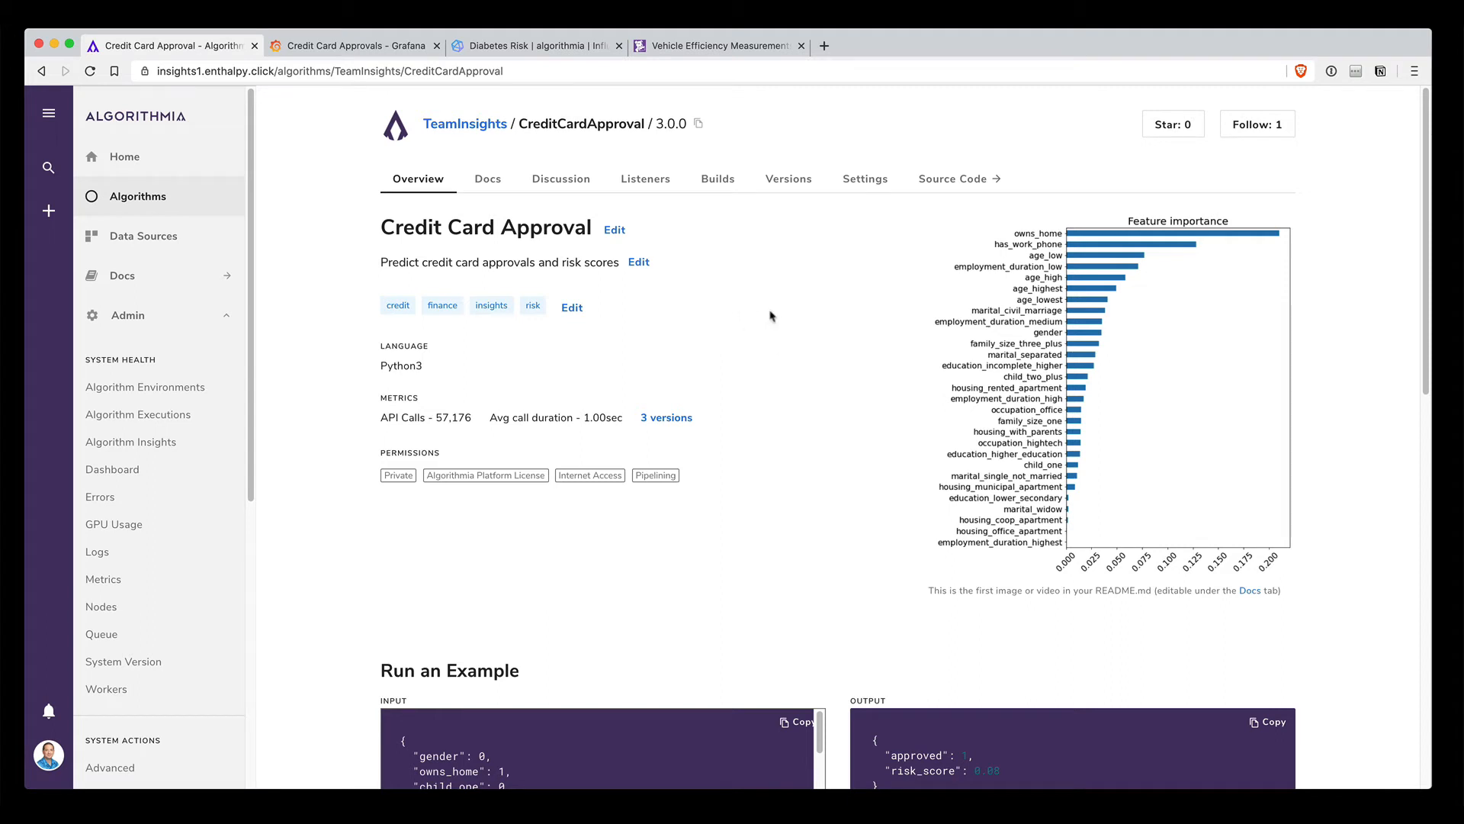
mouse_move(944, 190)
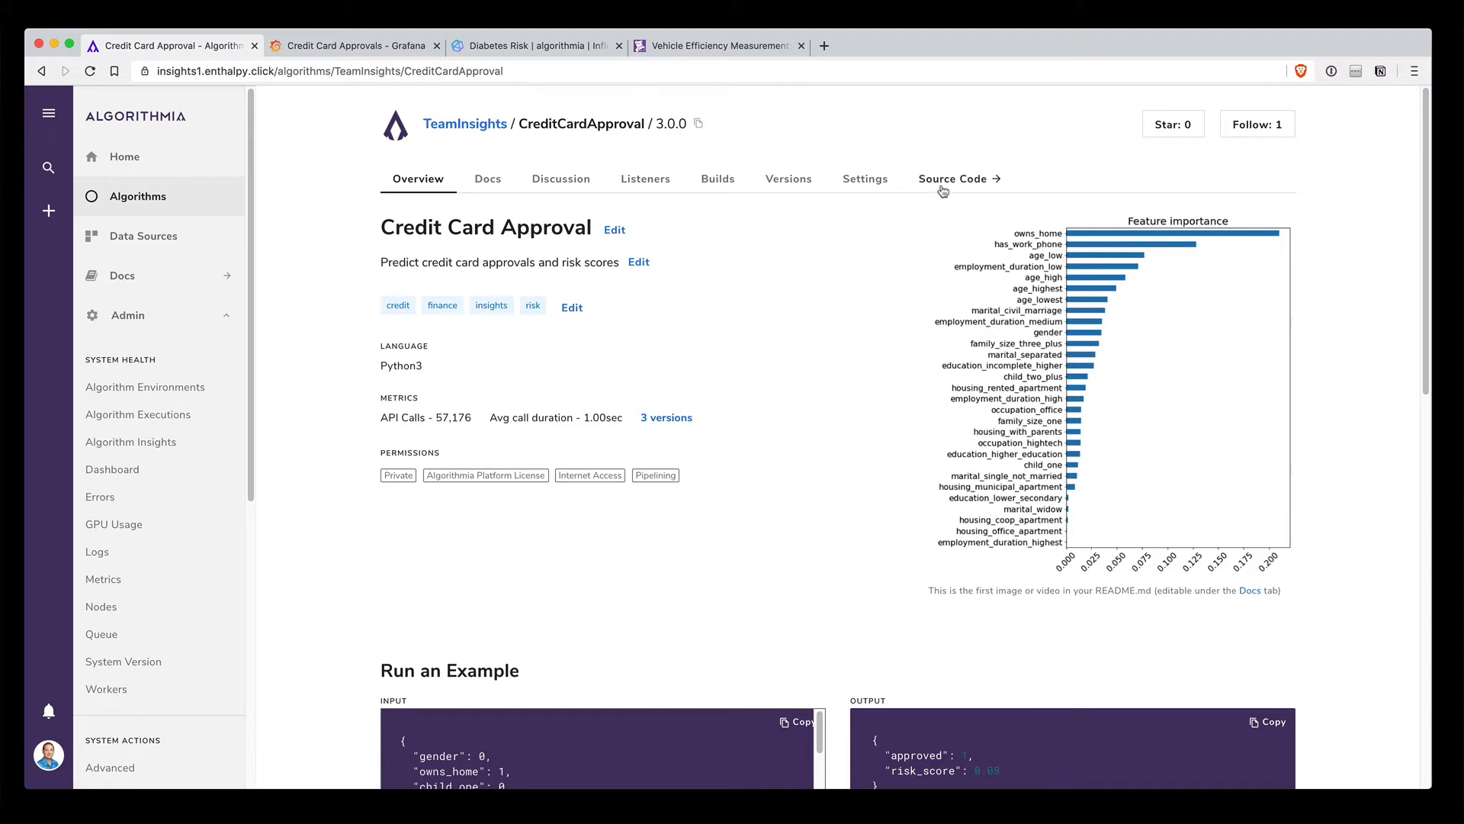
click(953, 179)
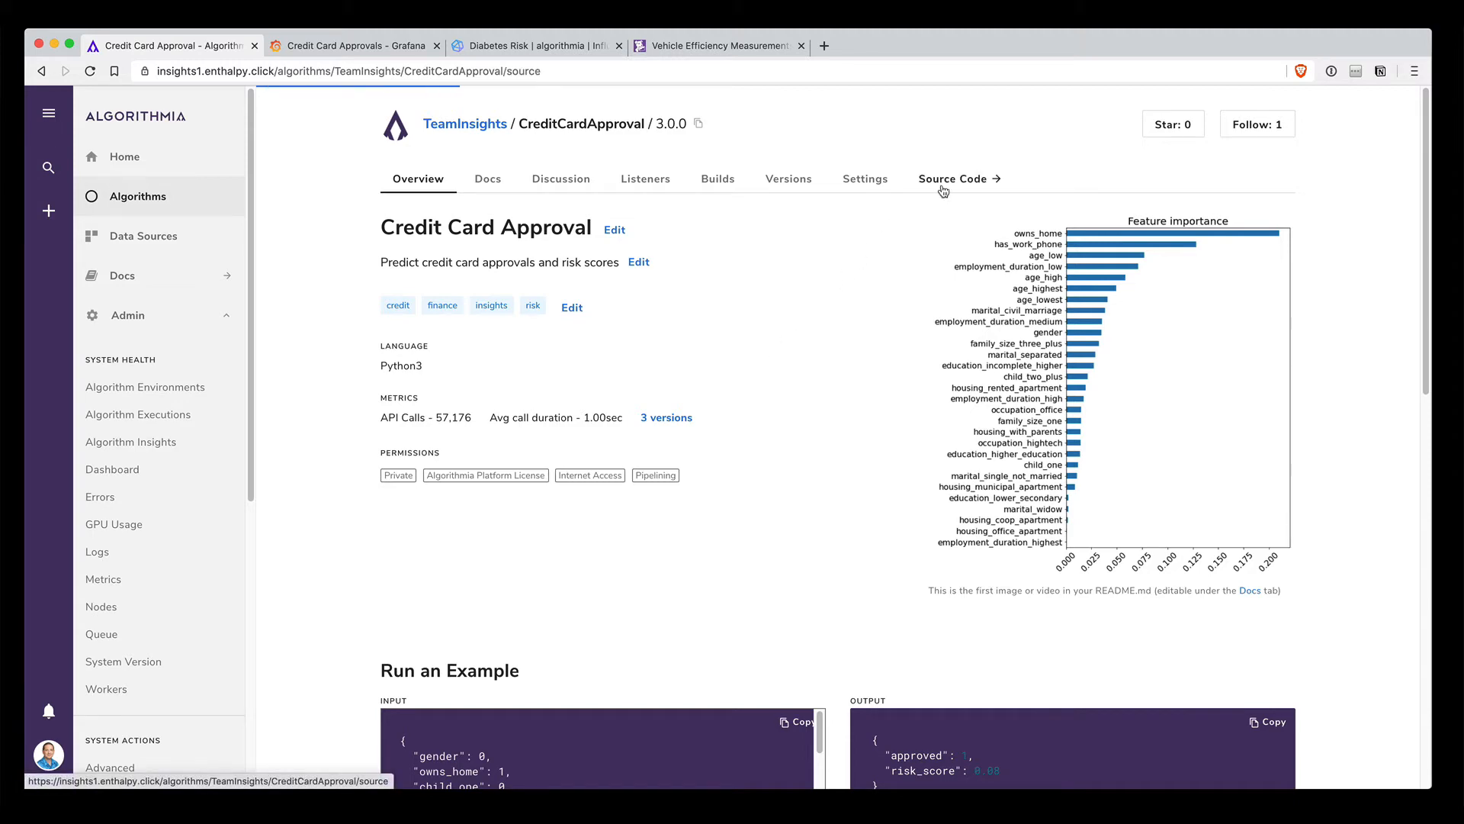
- Show the report_insights calls reporting risk_score, approved and n_features in CreditCardApproval.py
click(952, 178)
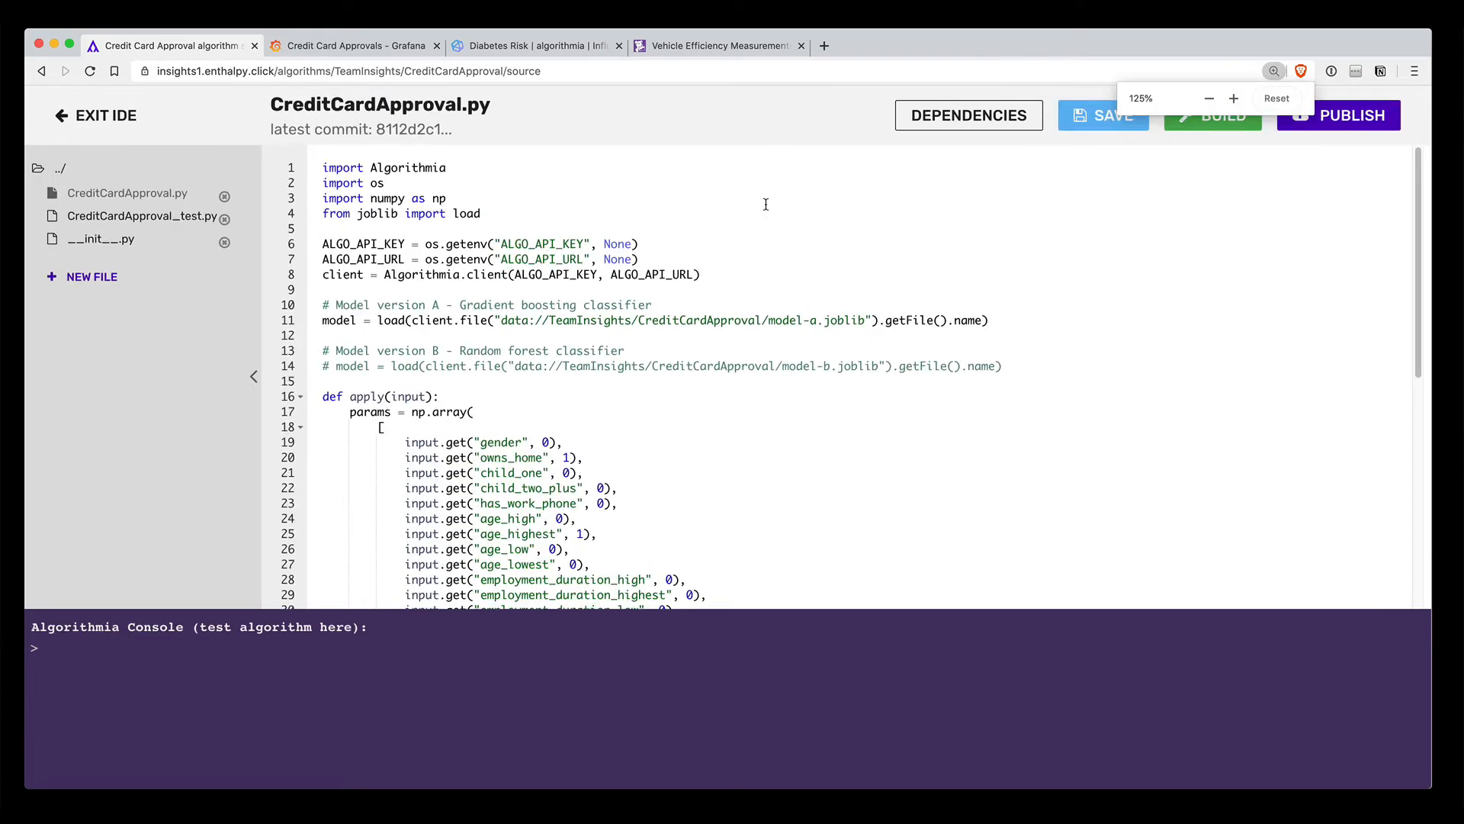
scroll(down, 3)
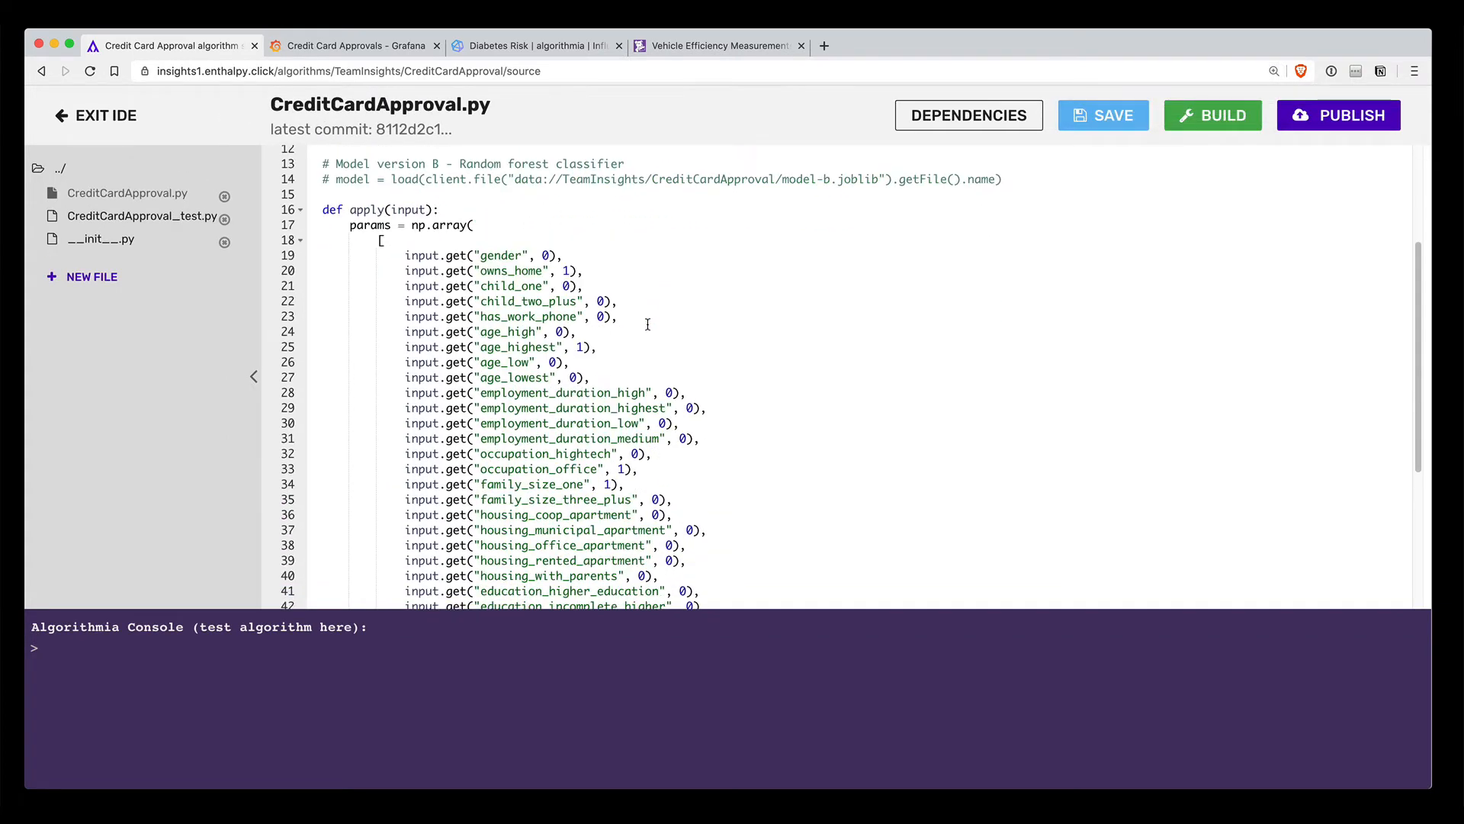
scroll(down, 3)
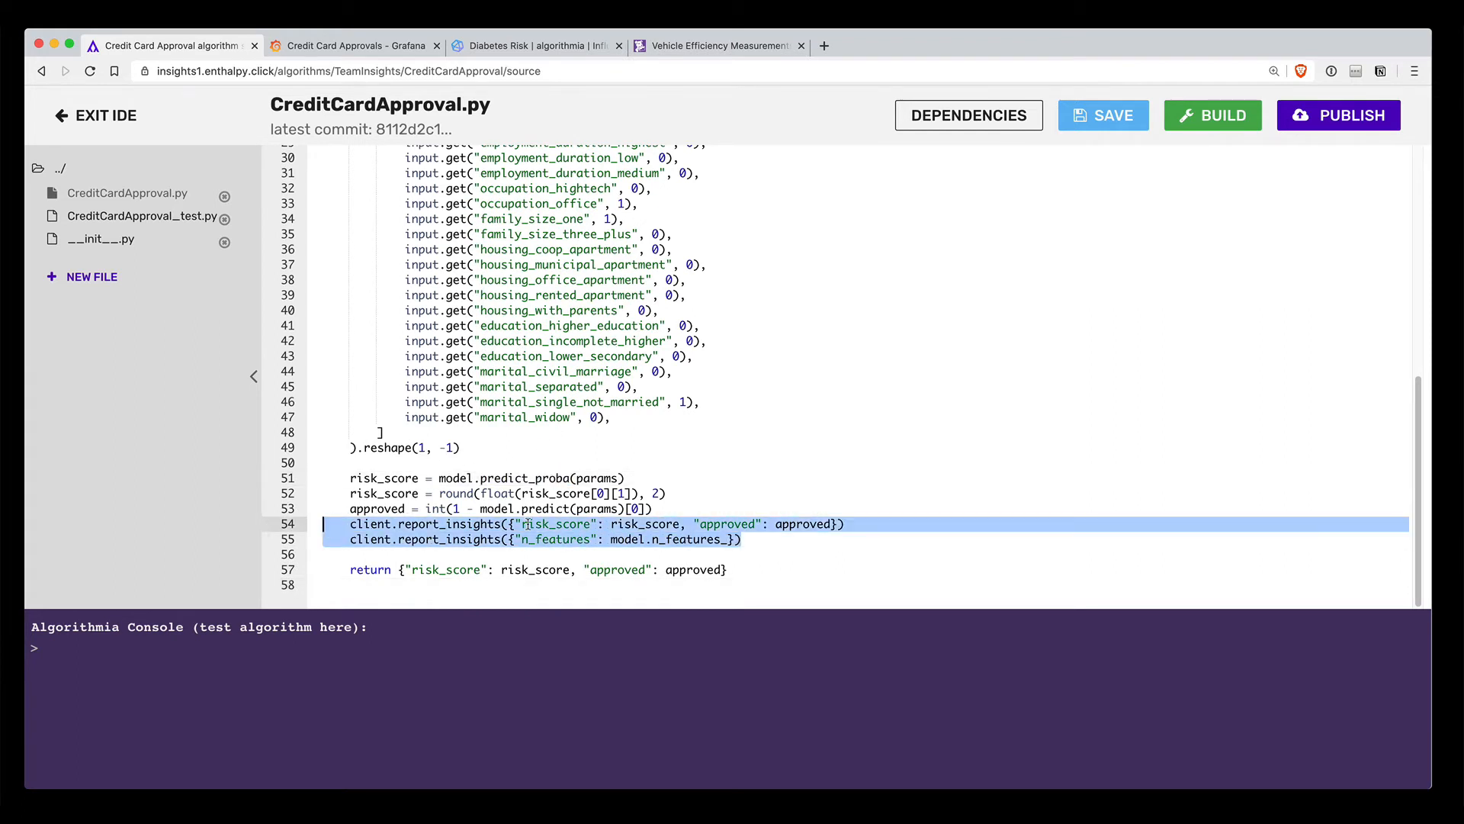
double_click(557, 524)
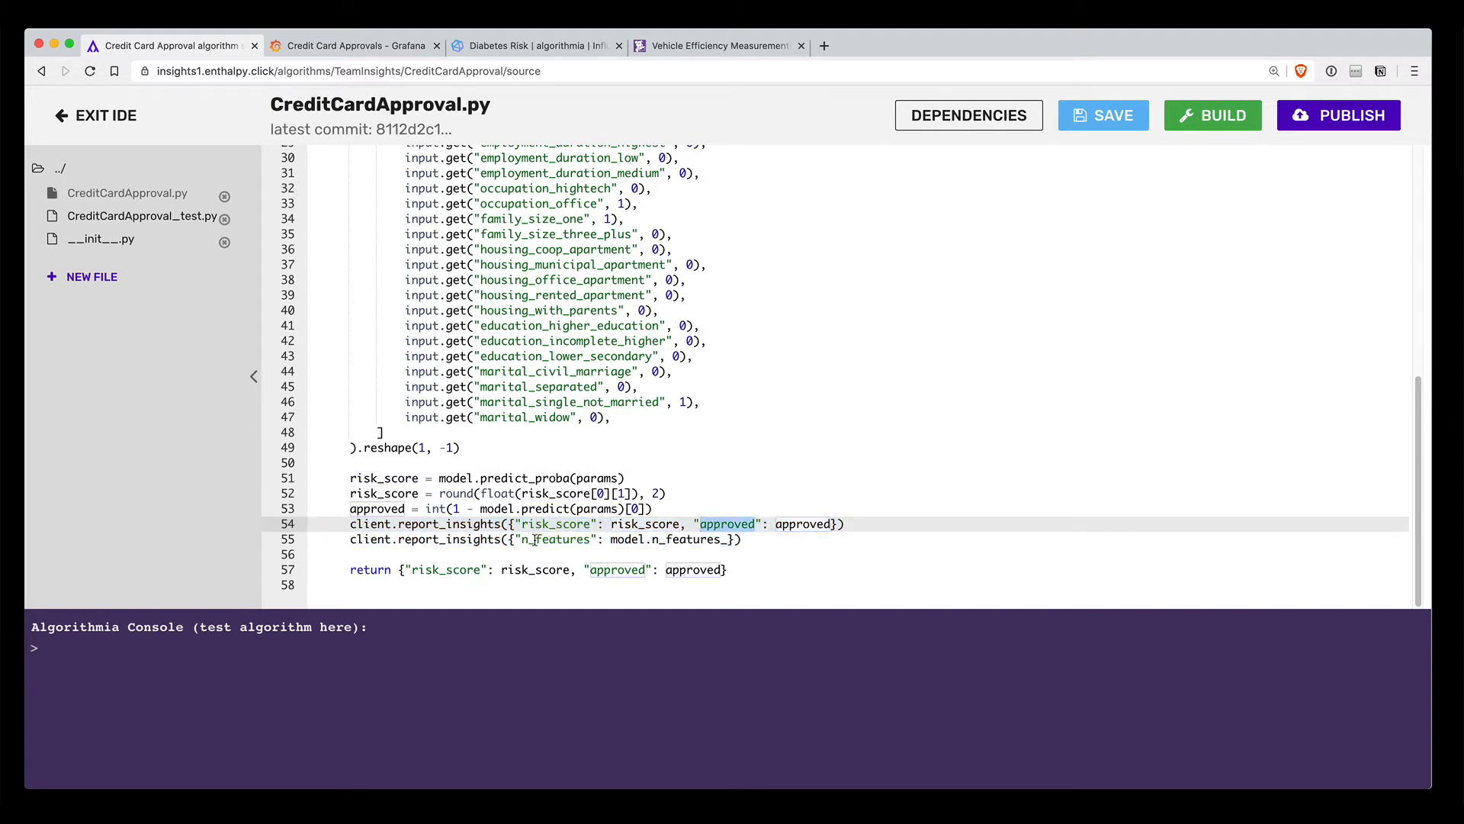
click(752, 540)
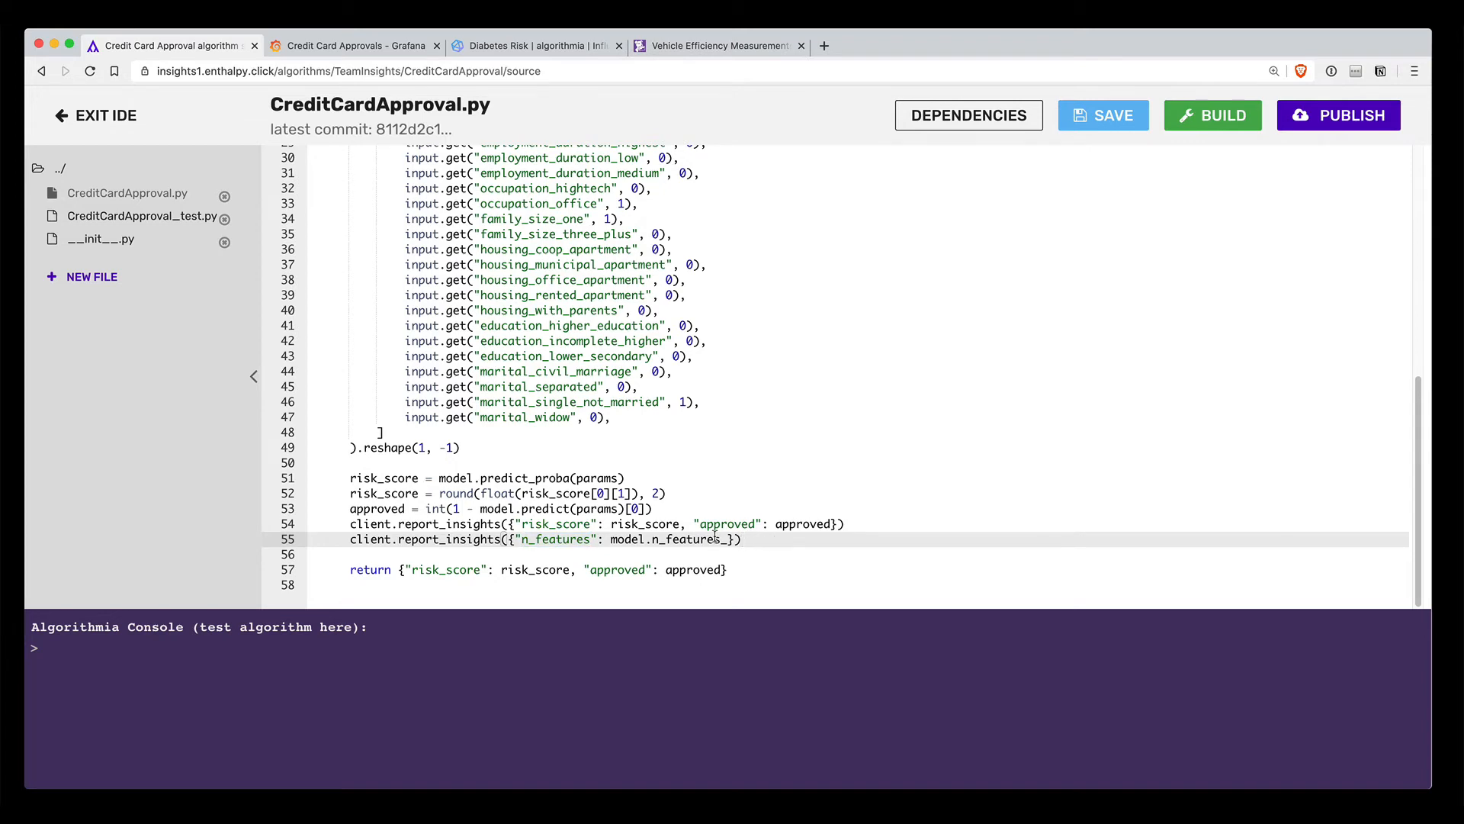
- Start publishing, choosing major version 4.0.0 with metric collection enabled
click(1337, 115)
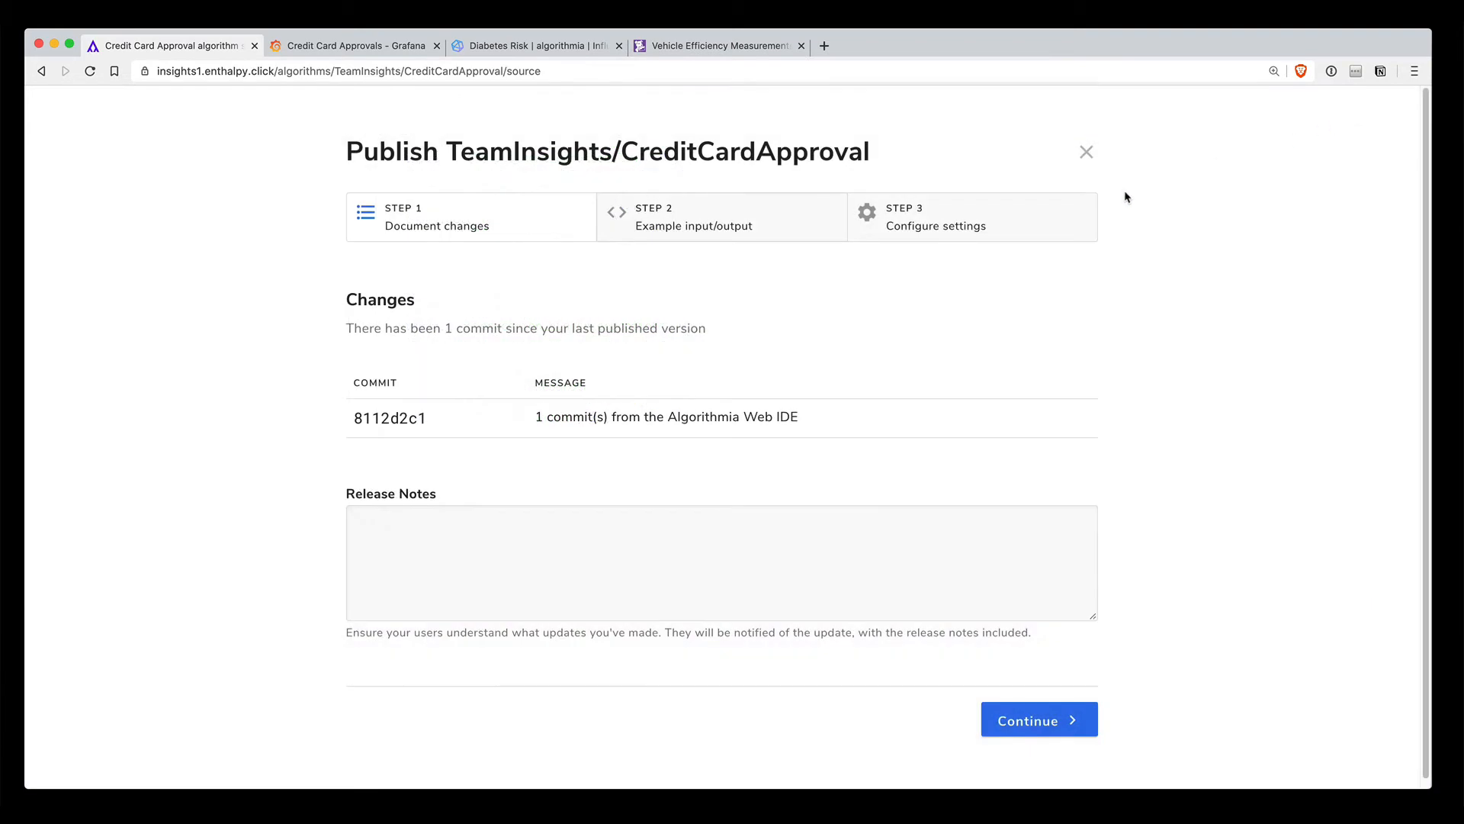
click(1037, 719)
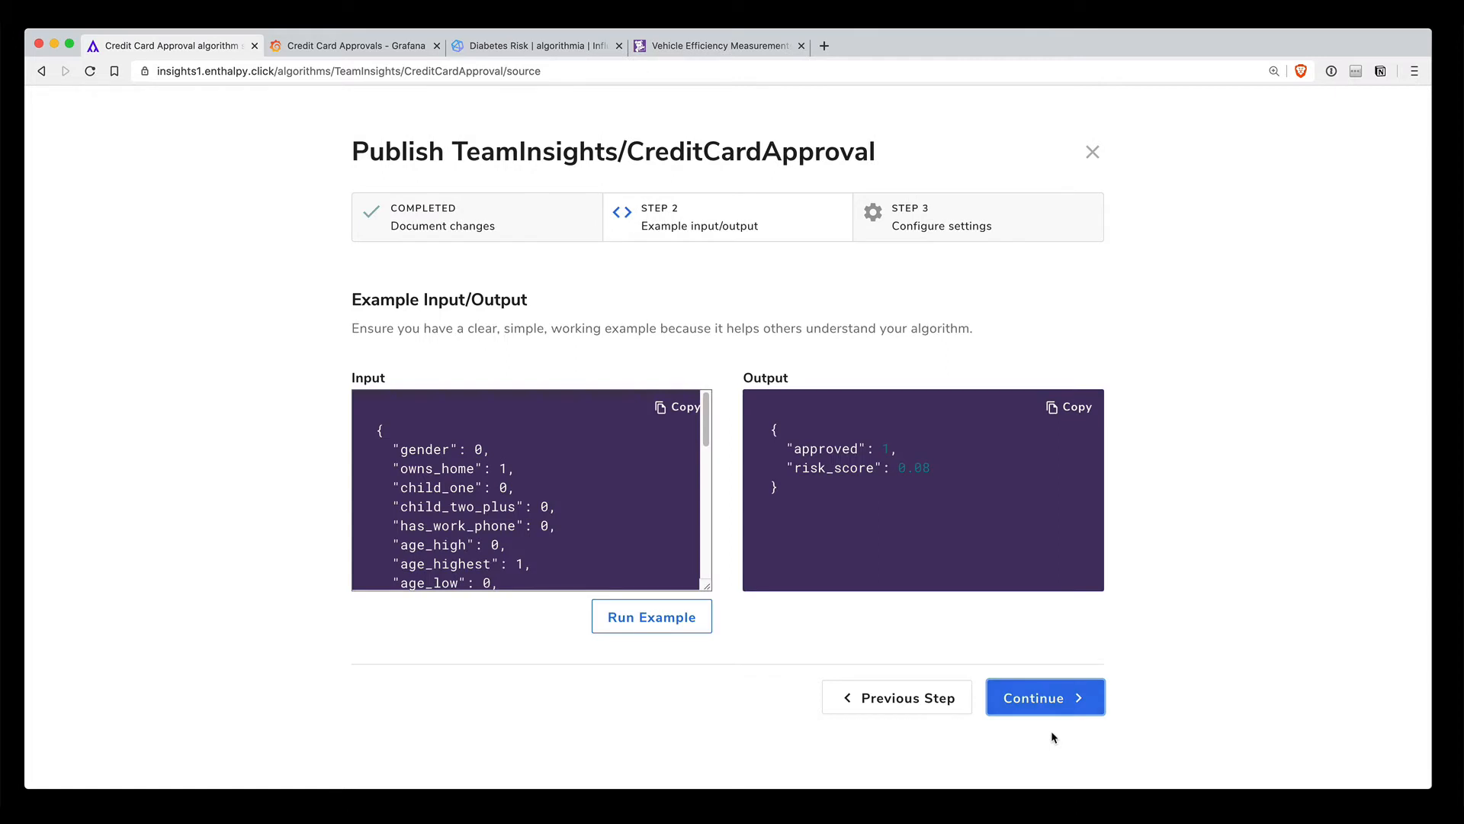
click(1044, 697)
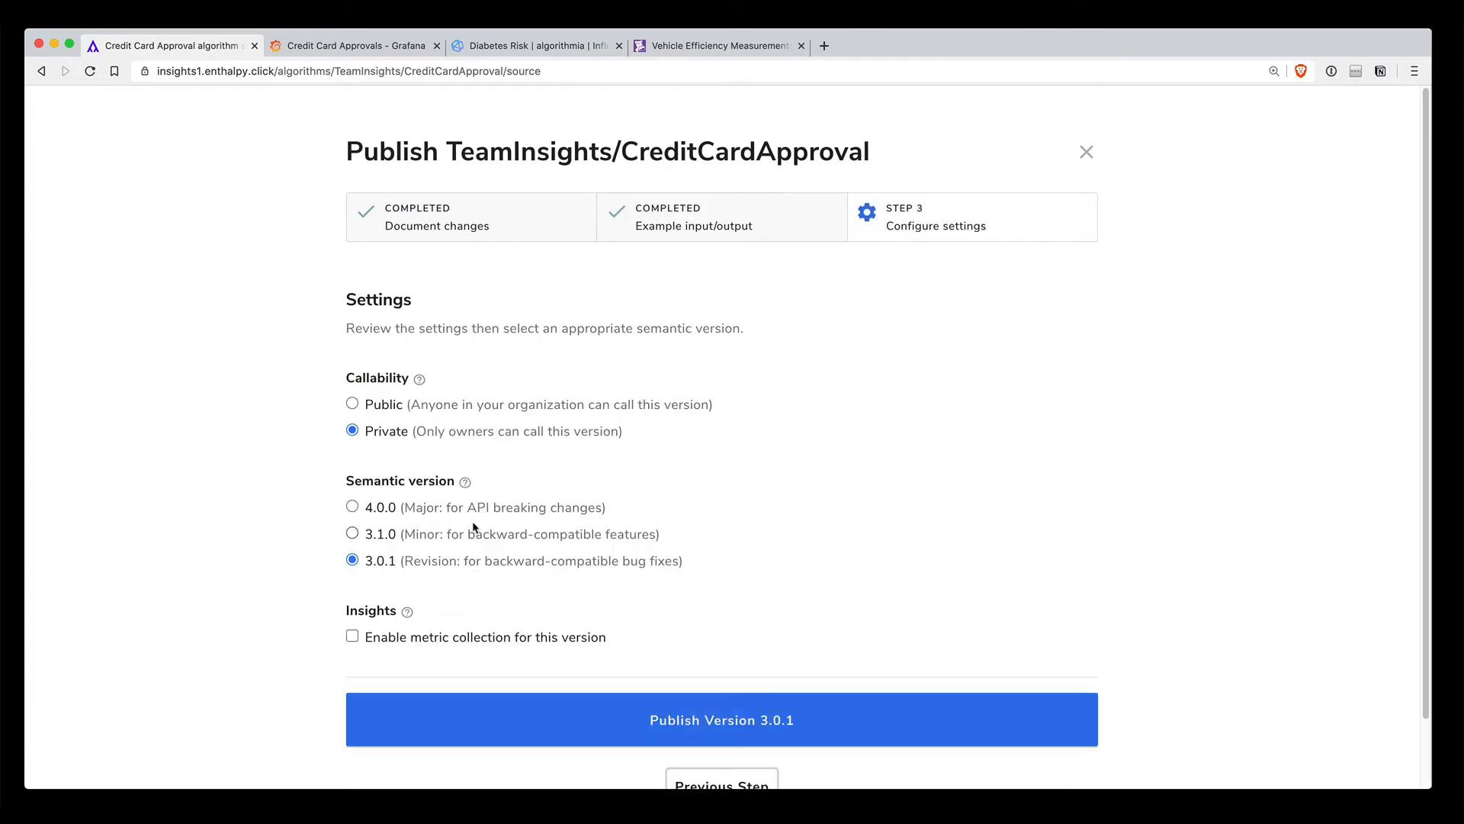
click(353, 507)
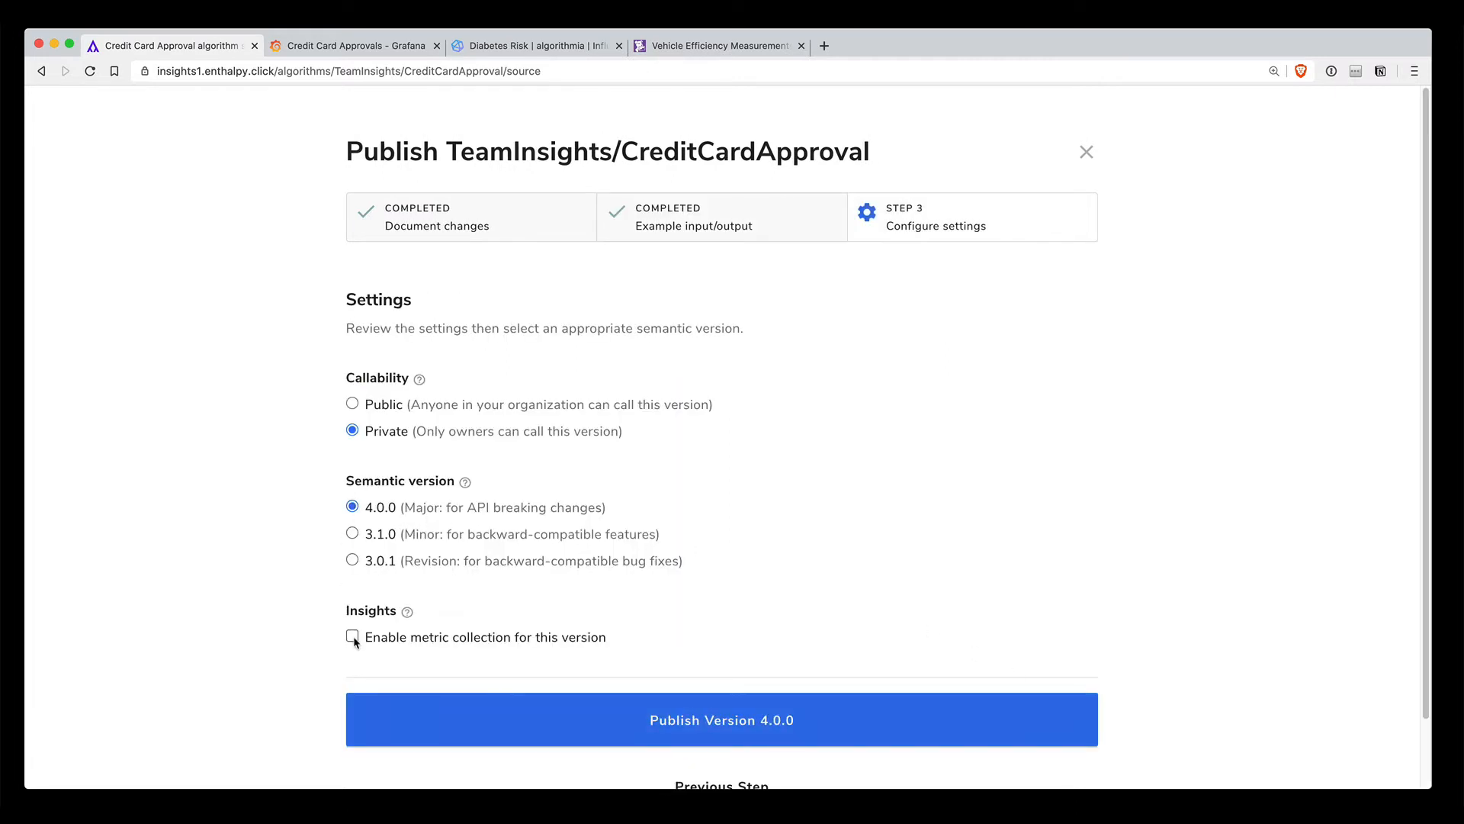
click(353, 636)
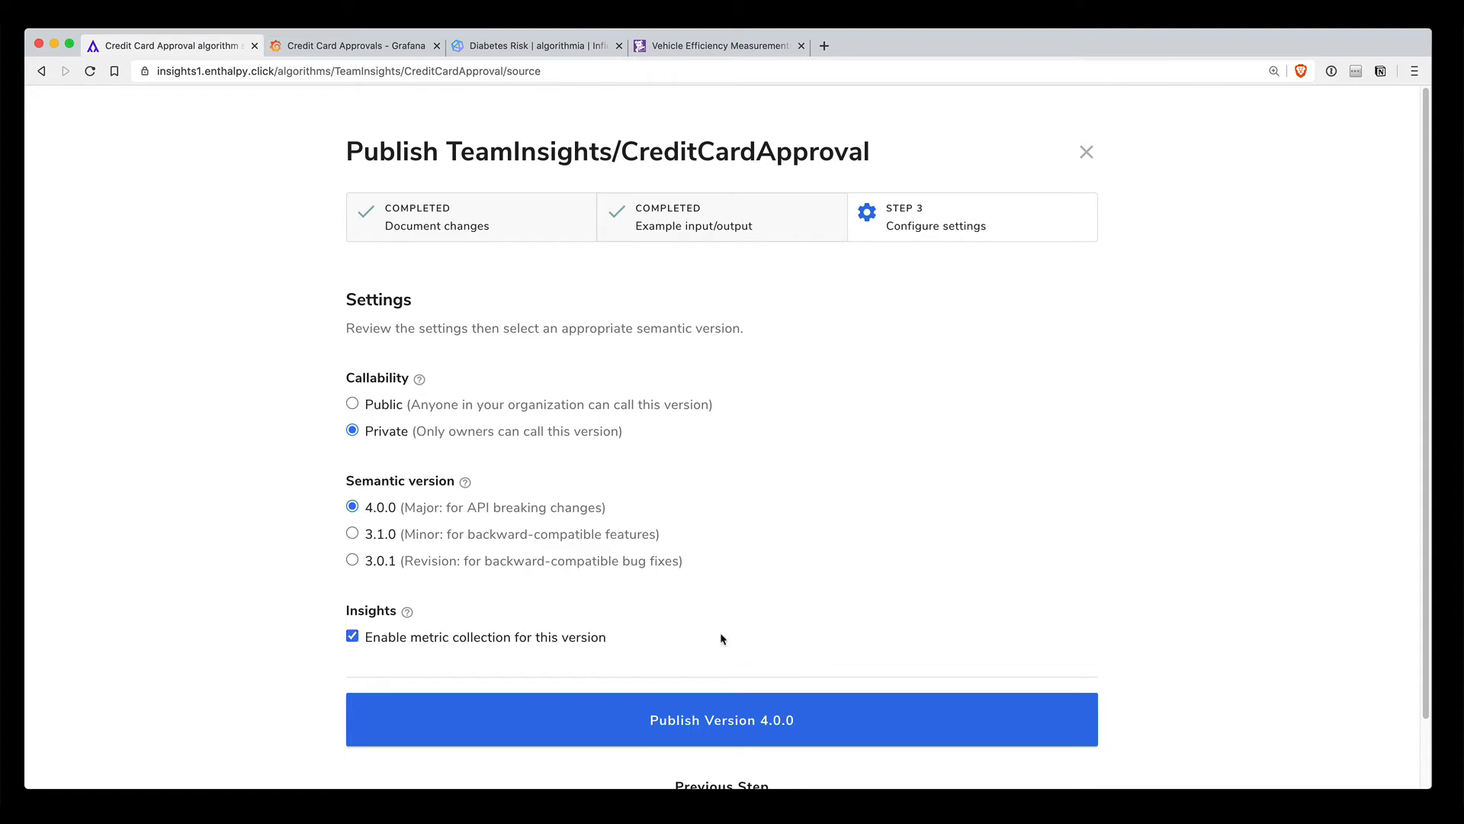
- Publish version 4.0.0 and return to the algorithm overview
scroll(down, 3)
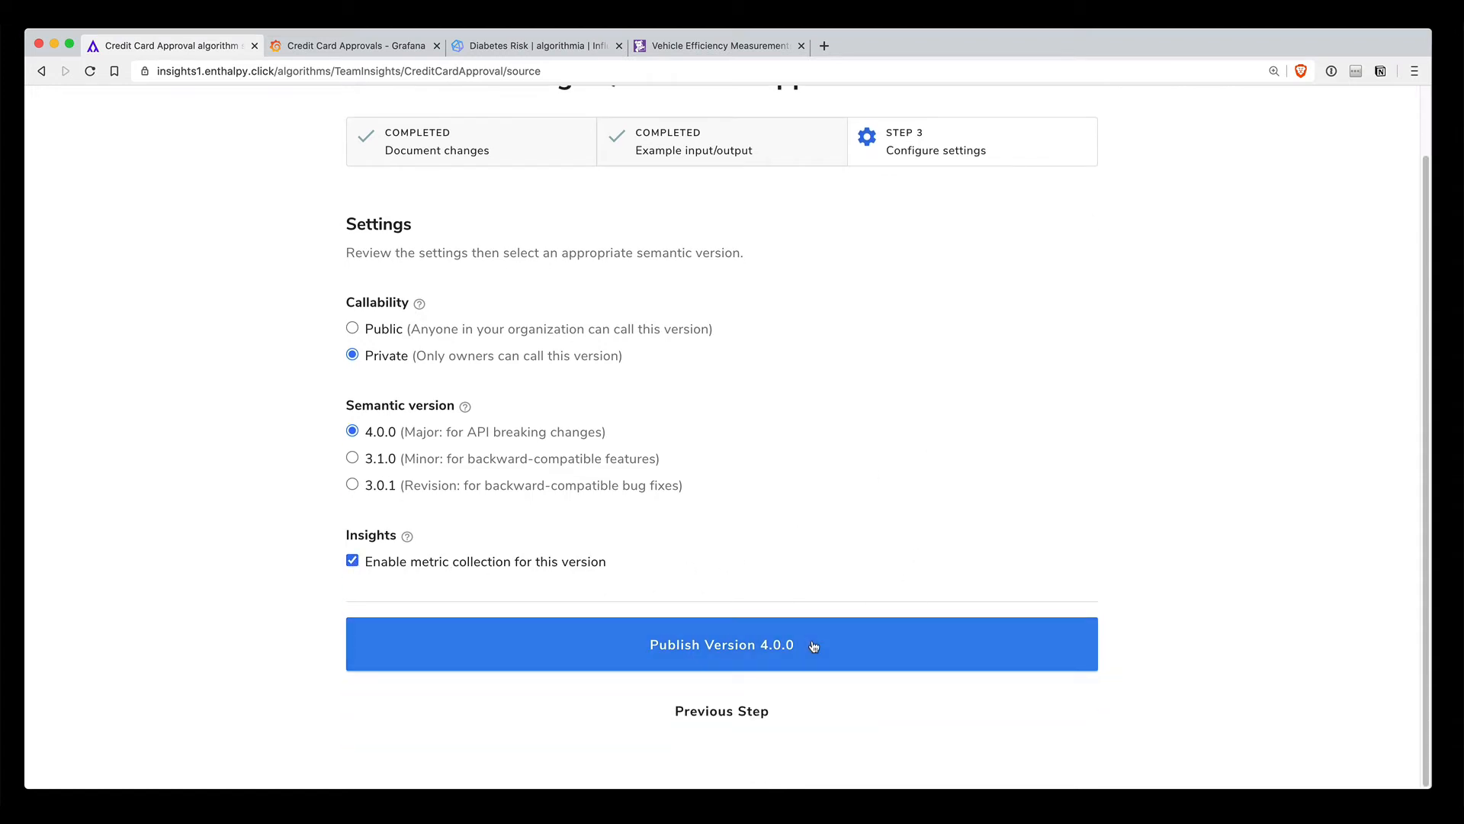
click(720, 645)
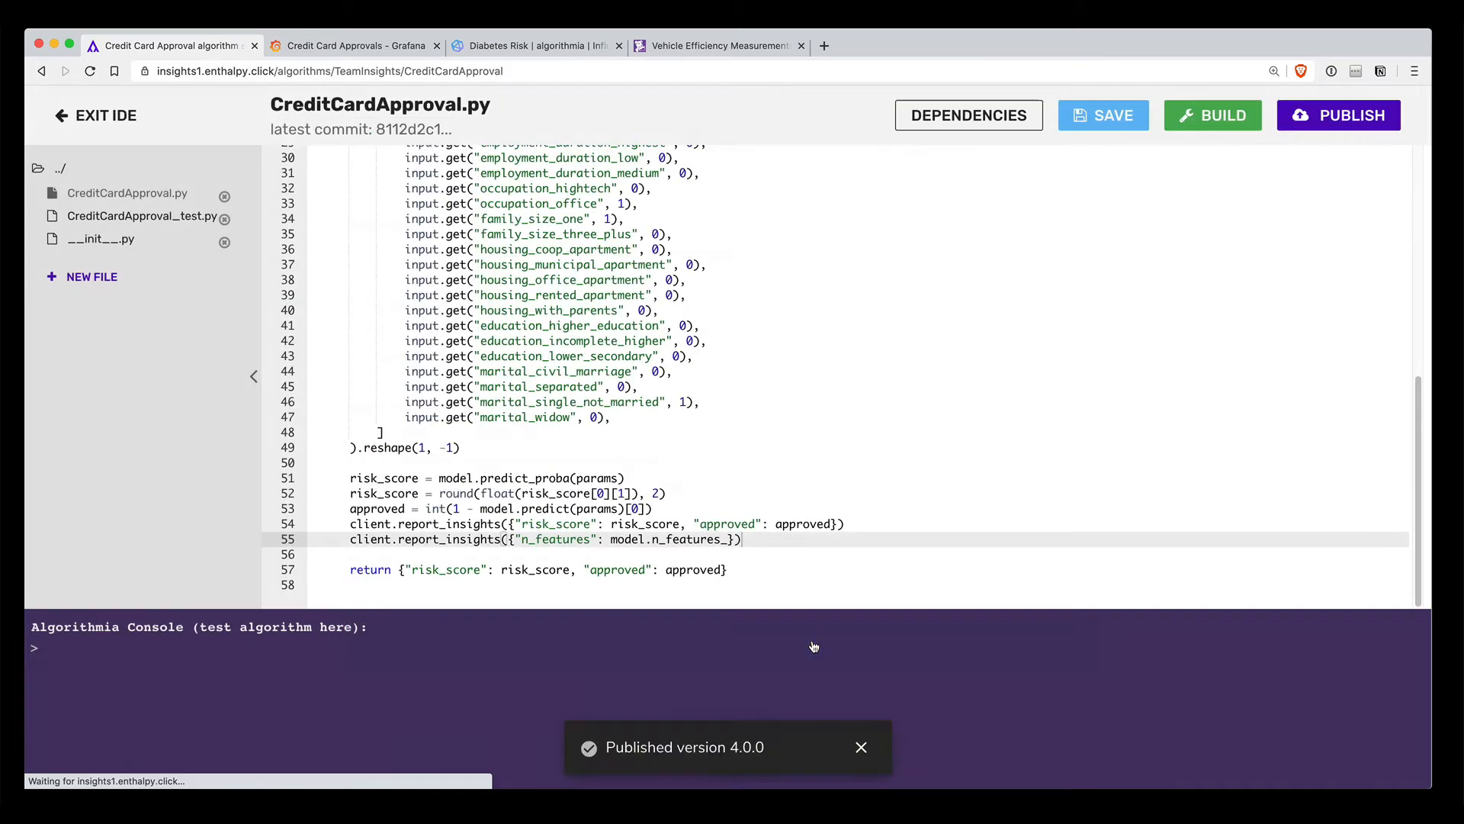
click(95, 115)
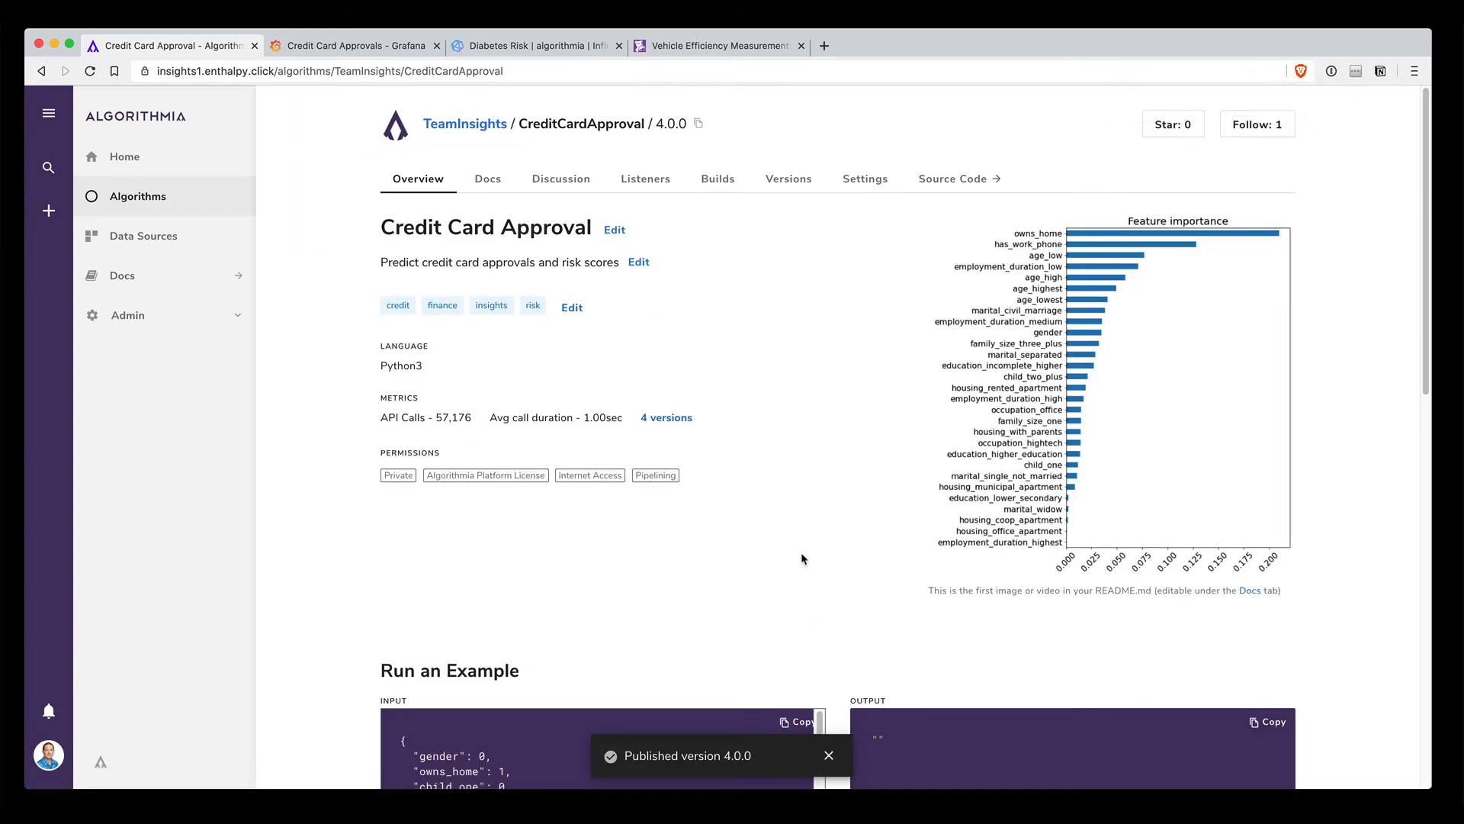
click(828, 754)
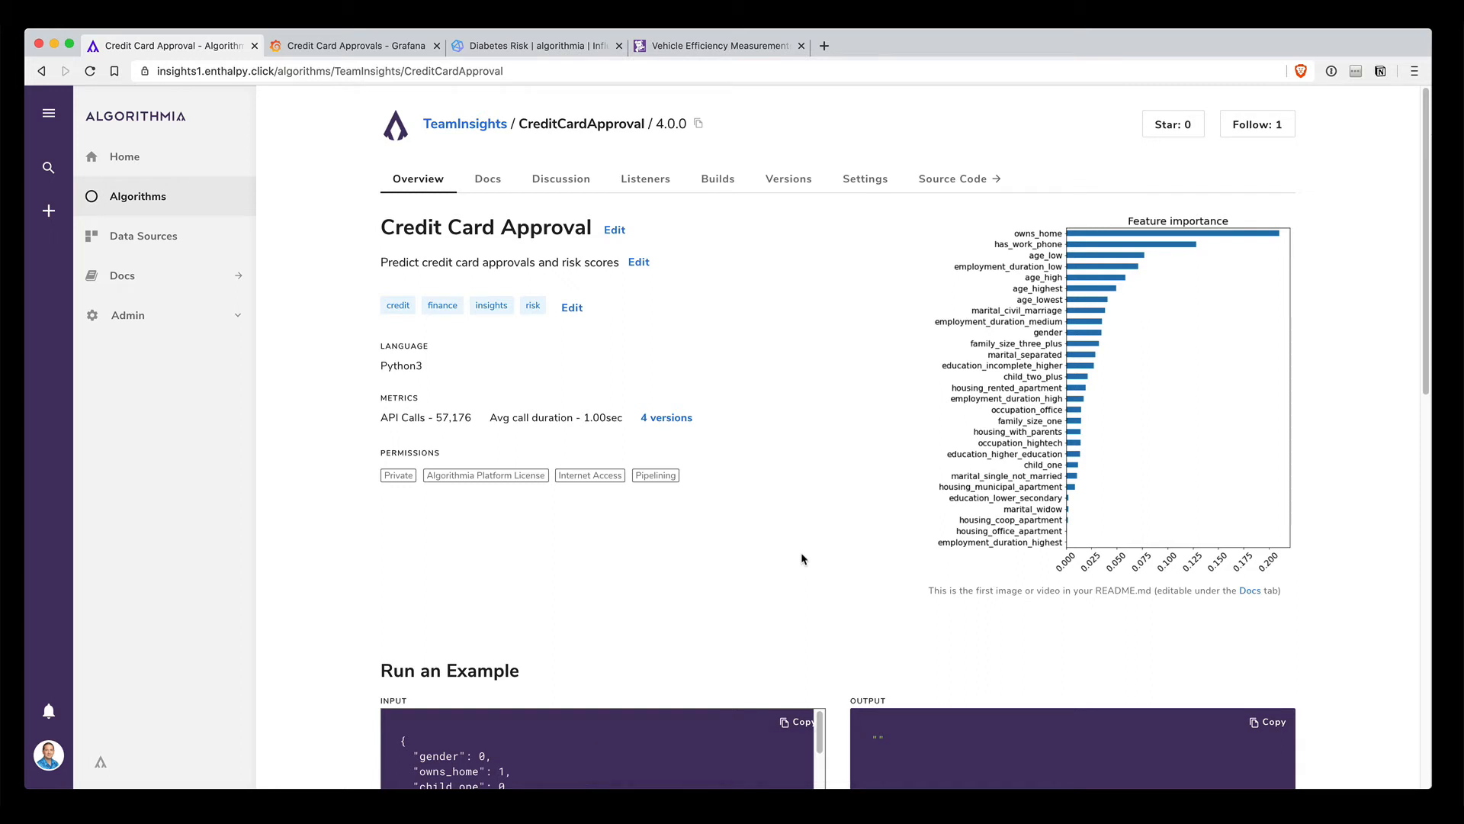
mouse_move(763, 342)
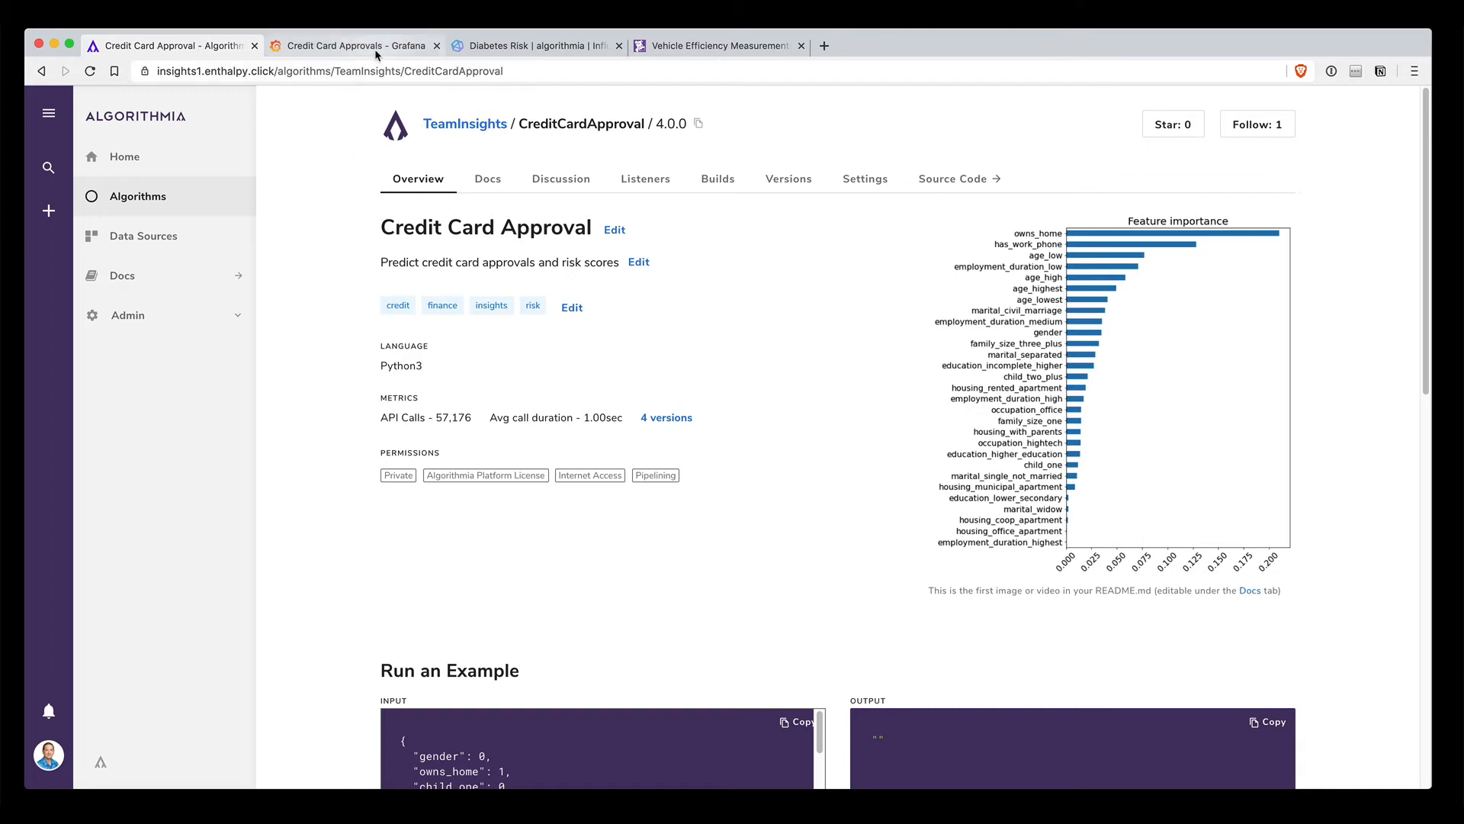
- Switch to Grafana's Credit Card Approvals dashboard with risk score, approvals and duration panels
click(355, 45)
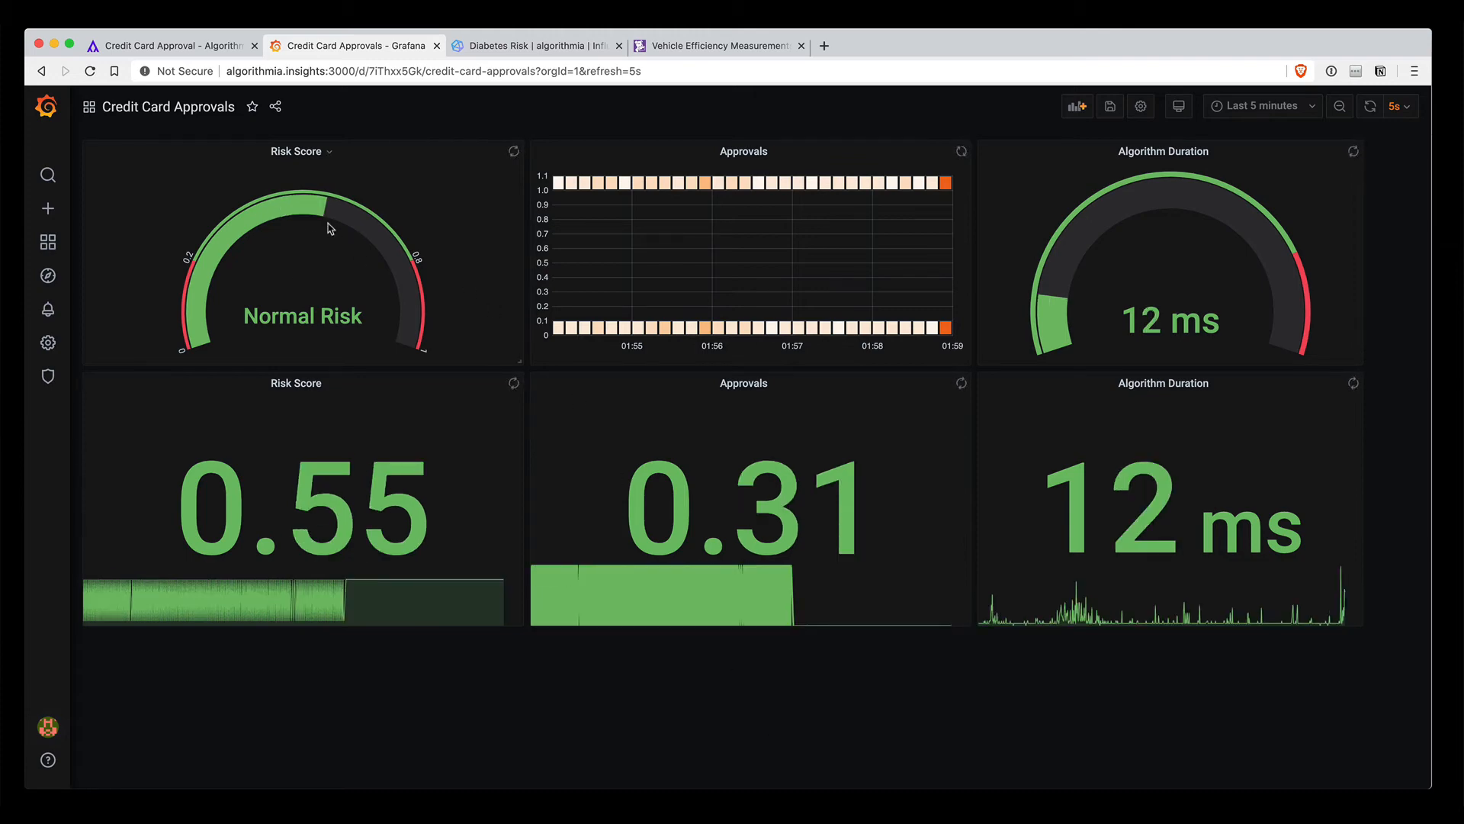
mouse_move(254, 242)
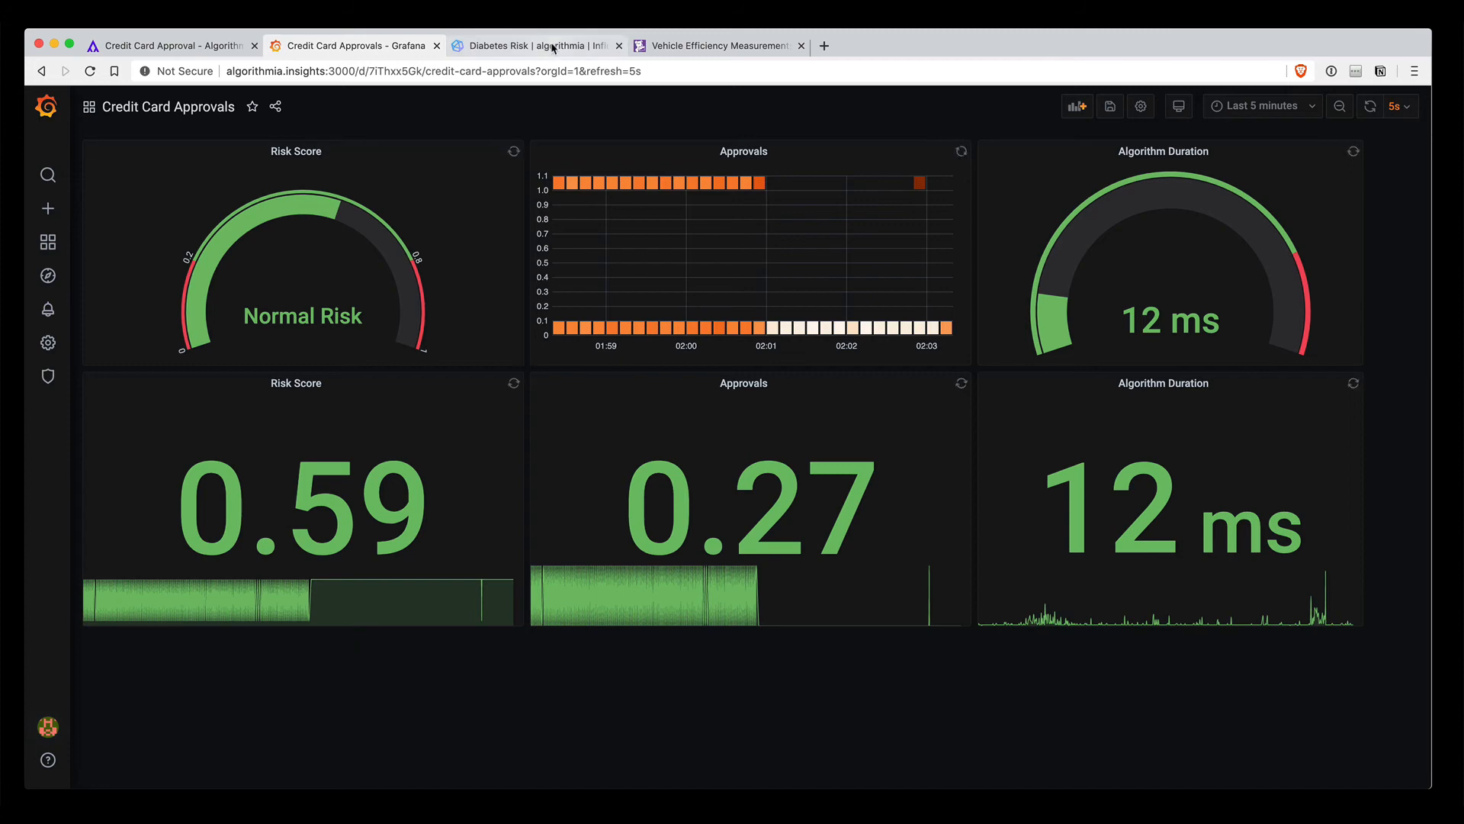
- Switch to InfluxDB's Diabetes Risk dashboard with age, blood pressure, BMI, risk and duration
click(533, 45)
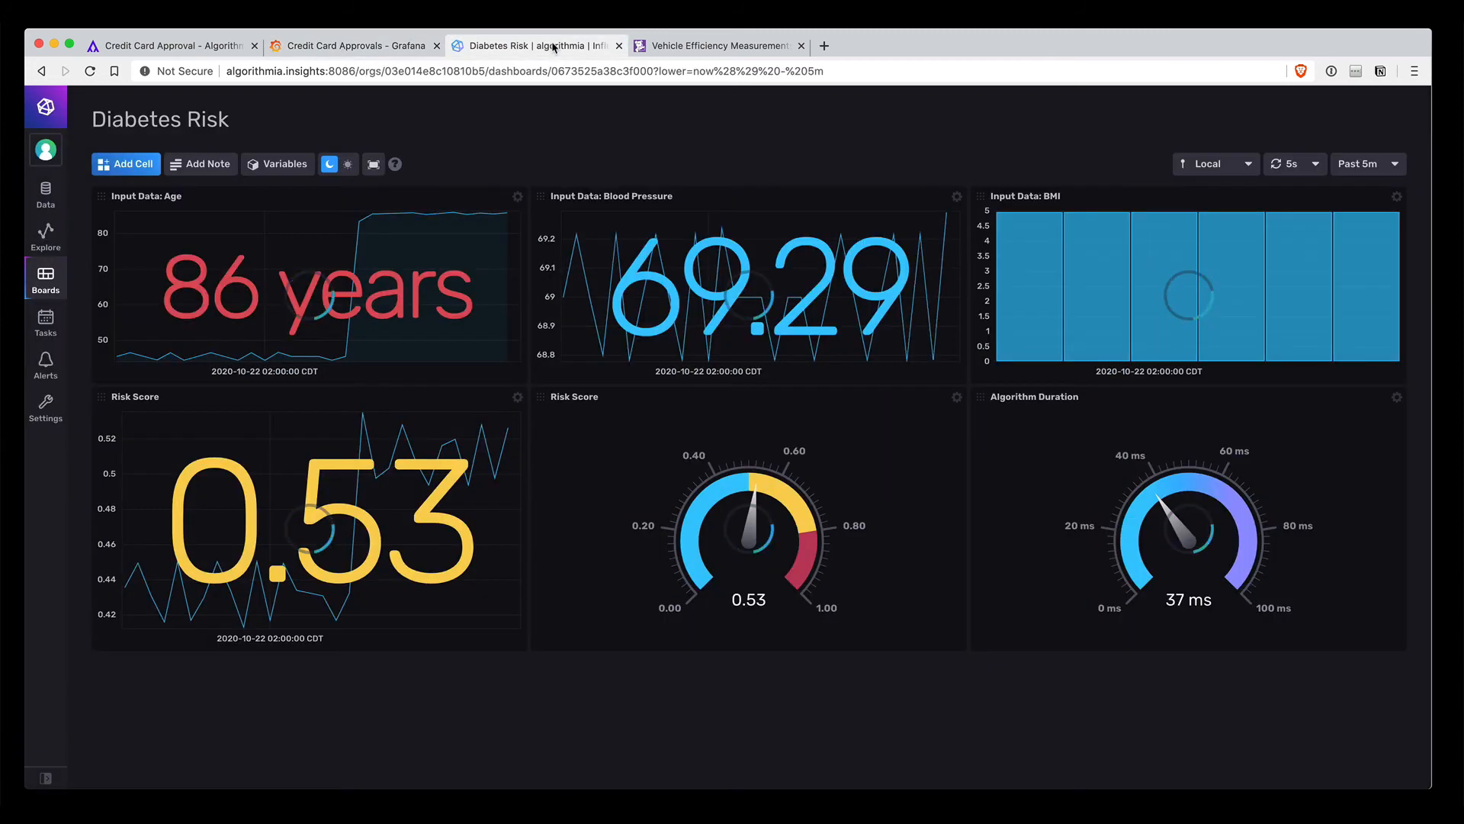
mouse_move(711, 731)
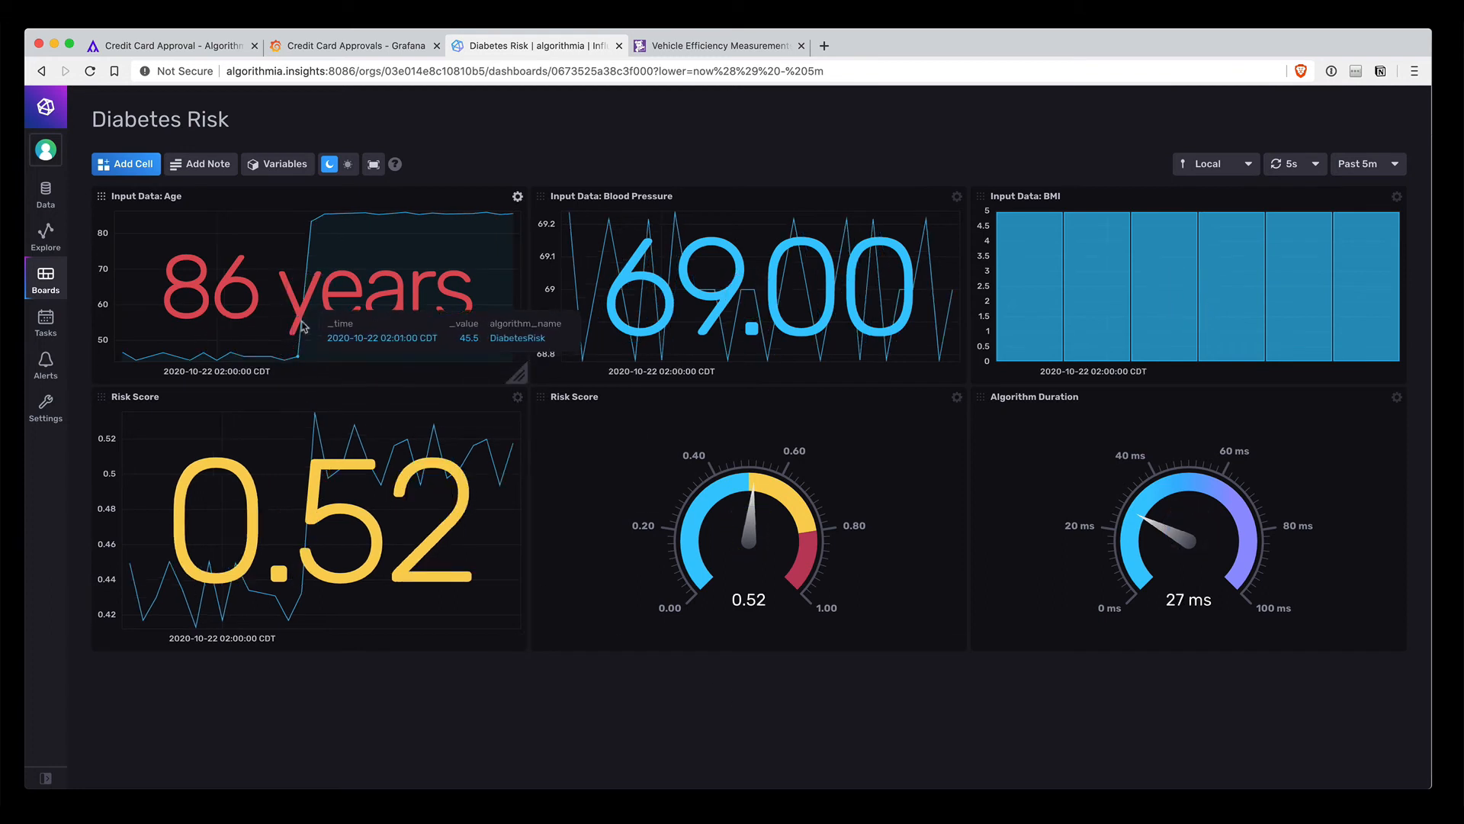
mouse_move(474, 218)
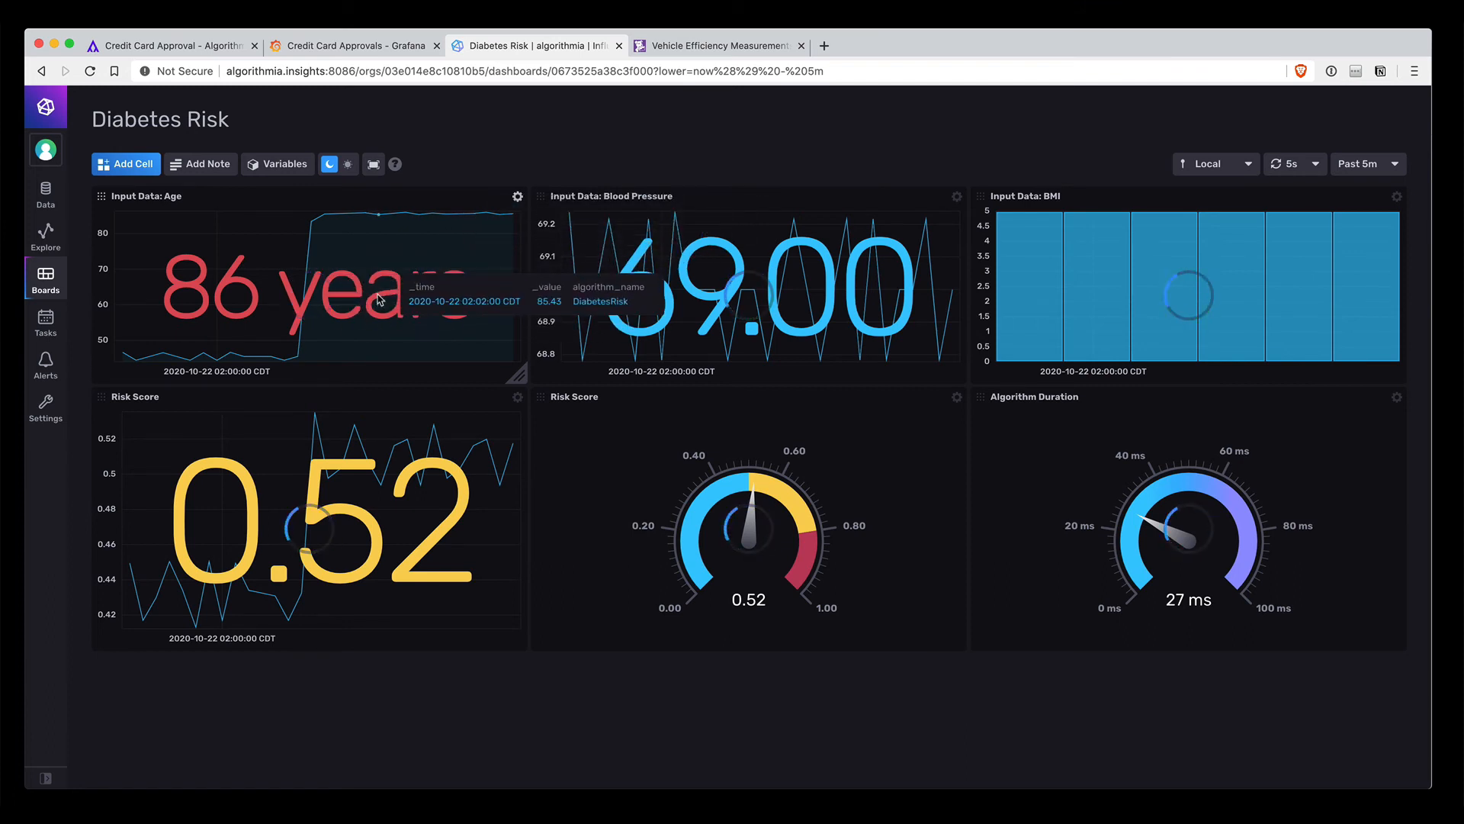
mouse_move(757, 753)
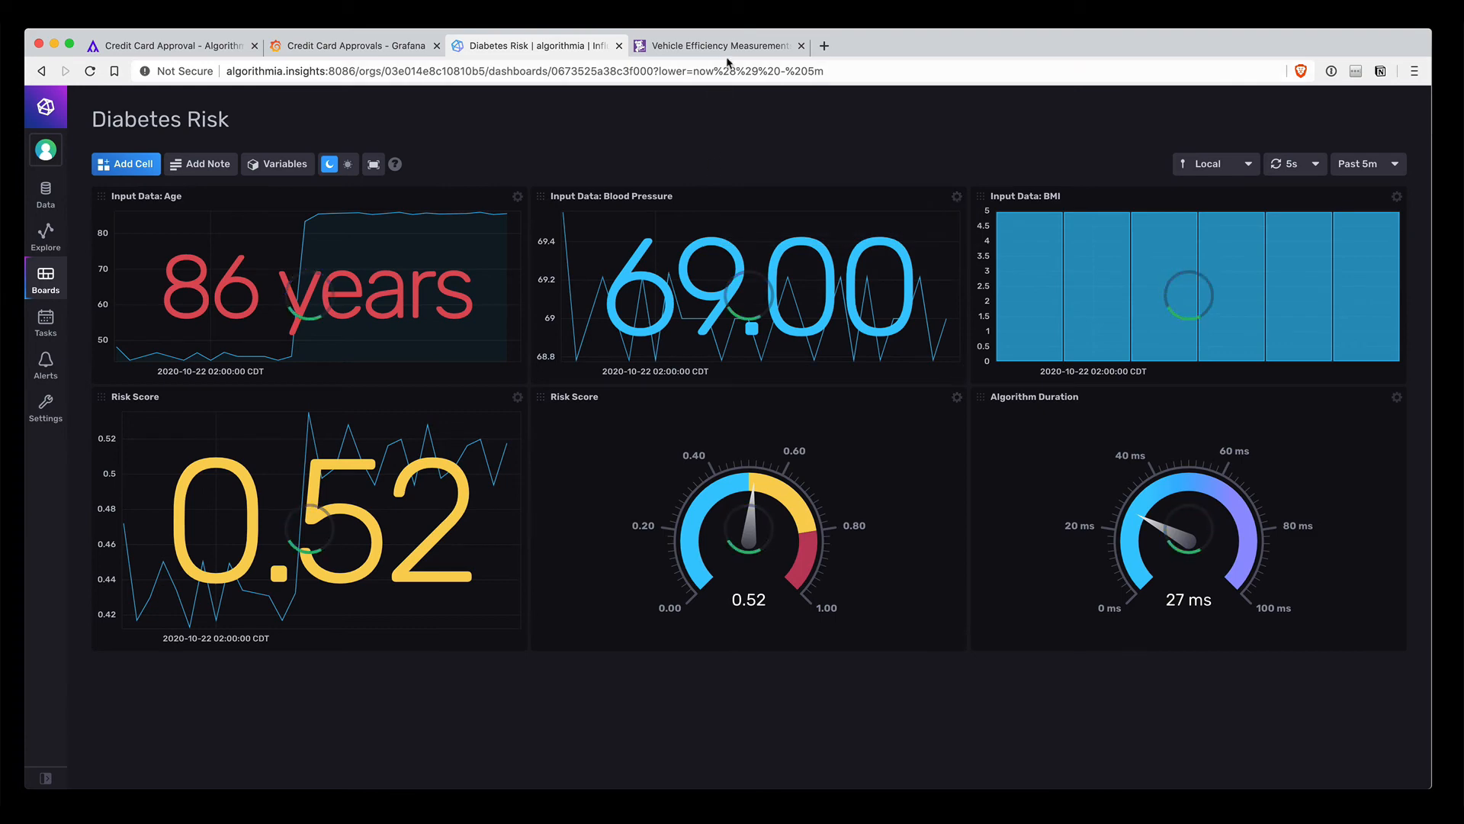
- Show Datadog's Vehicle Efficiency Measurements dashboard over the past 15 minutes
click(719, 45)
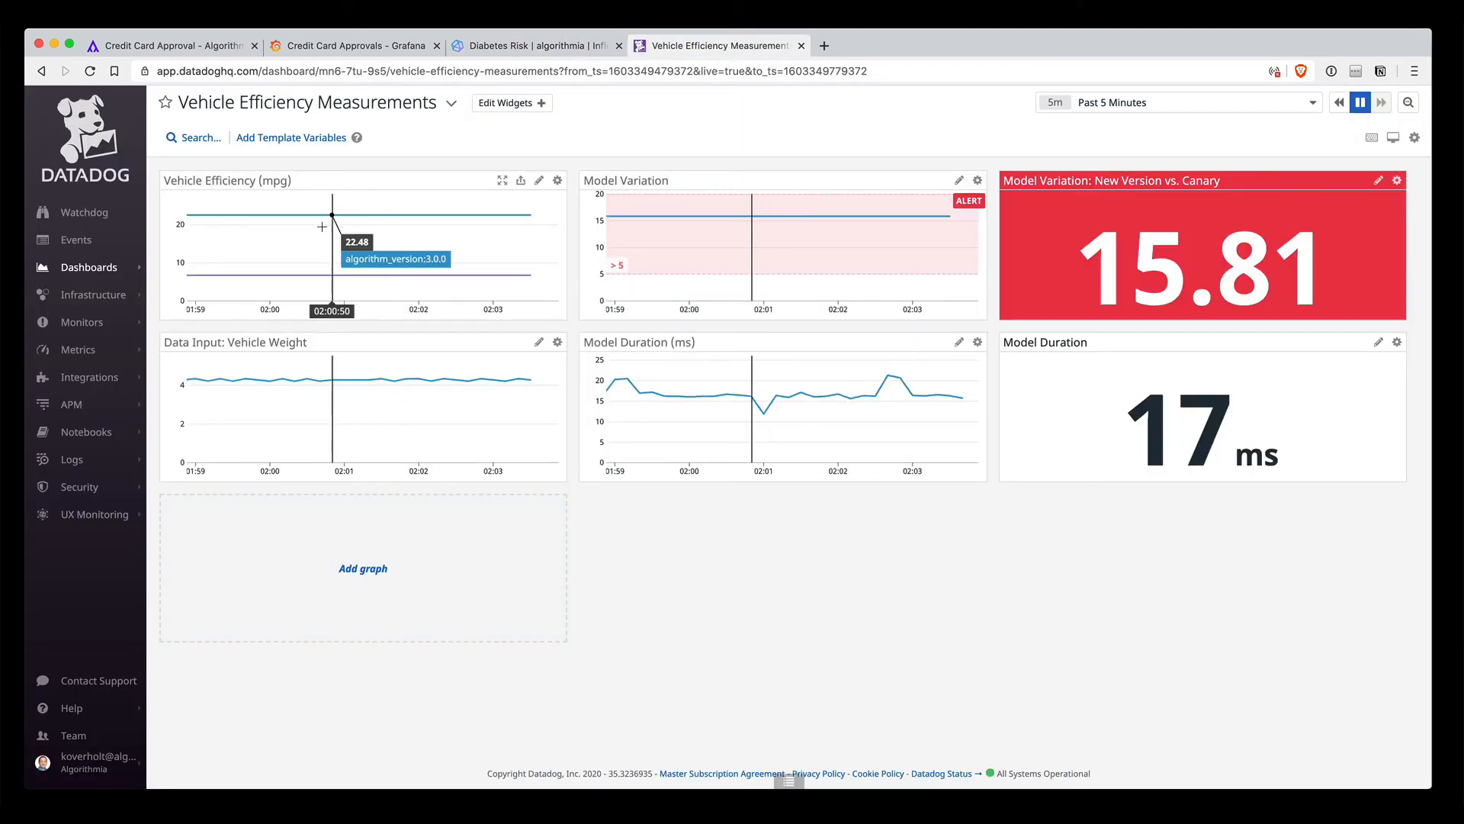
mouse_move(322, 275)
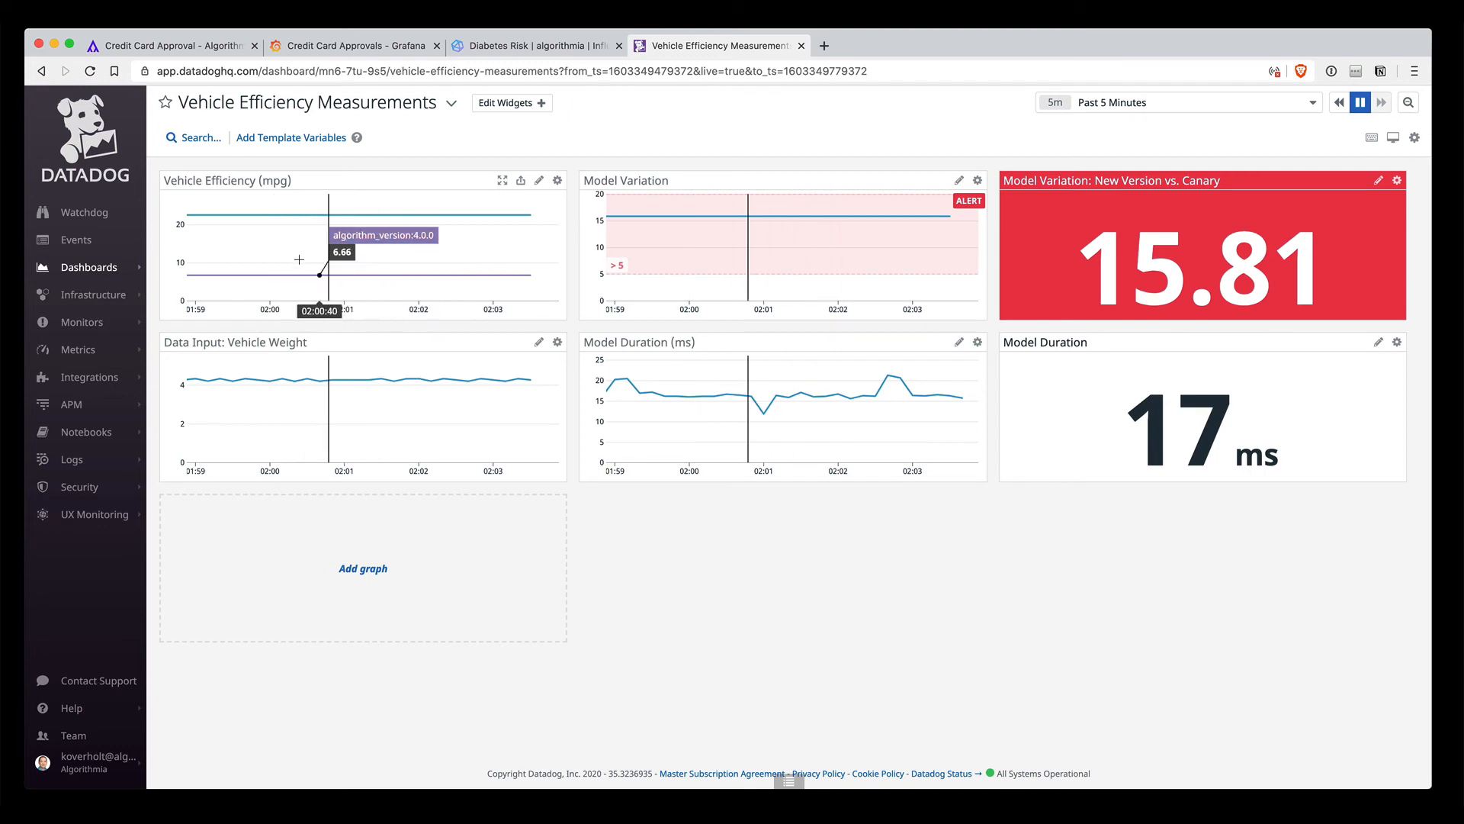
mouse_move(525, 271)
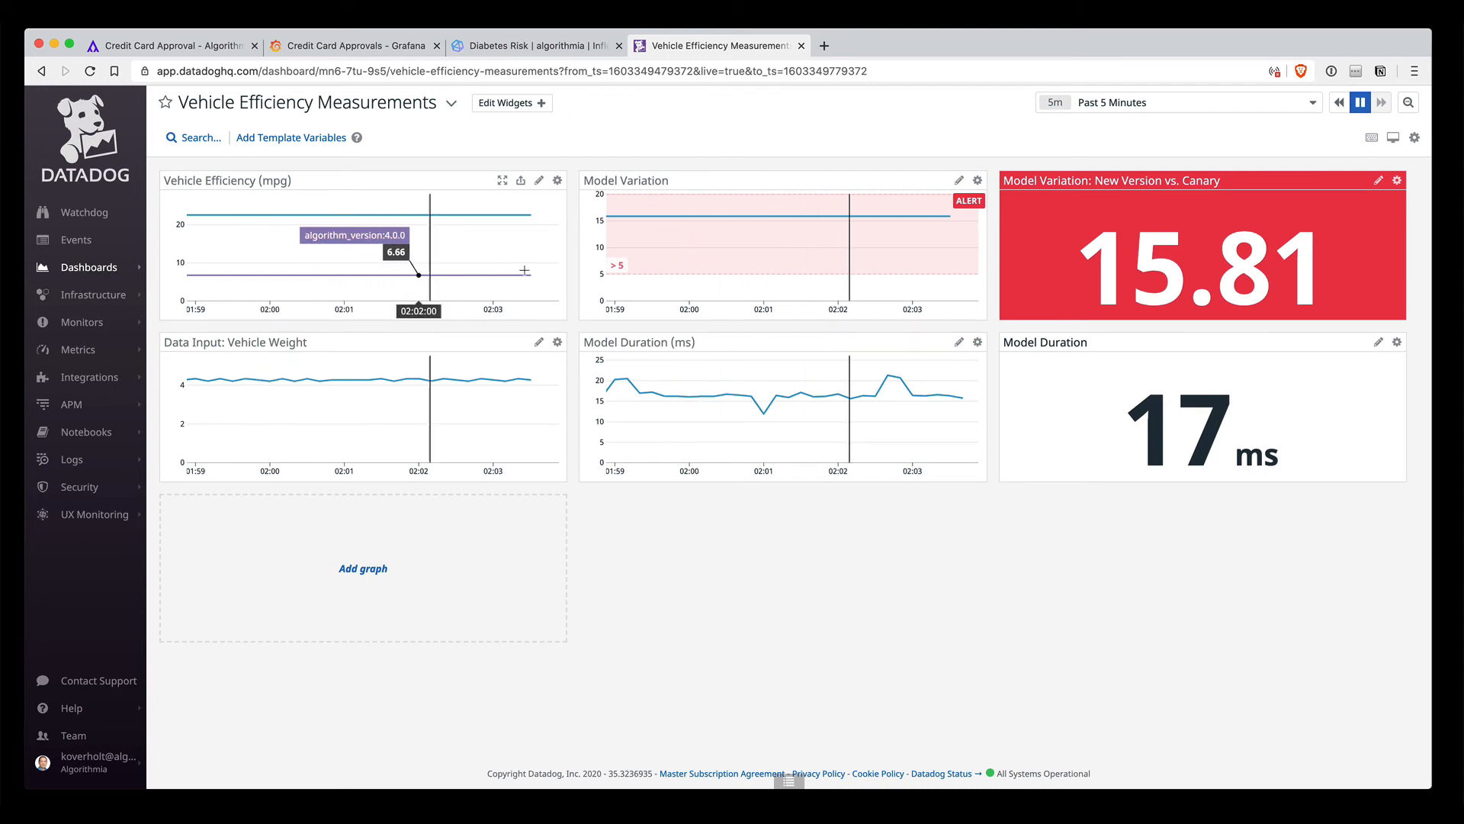
click(1179, 101)
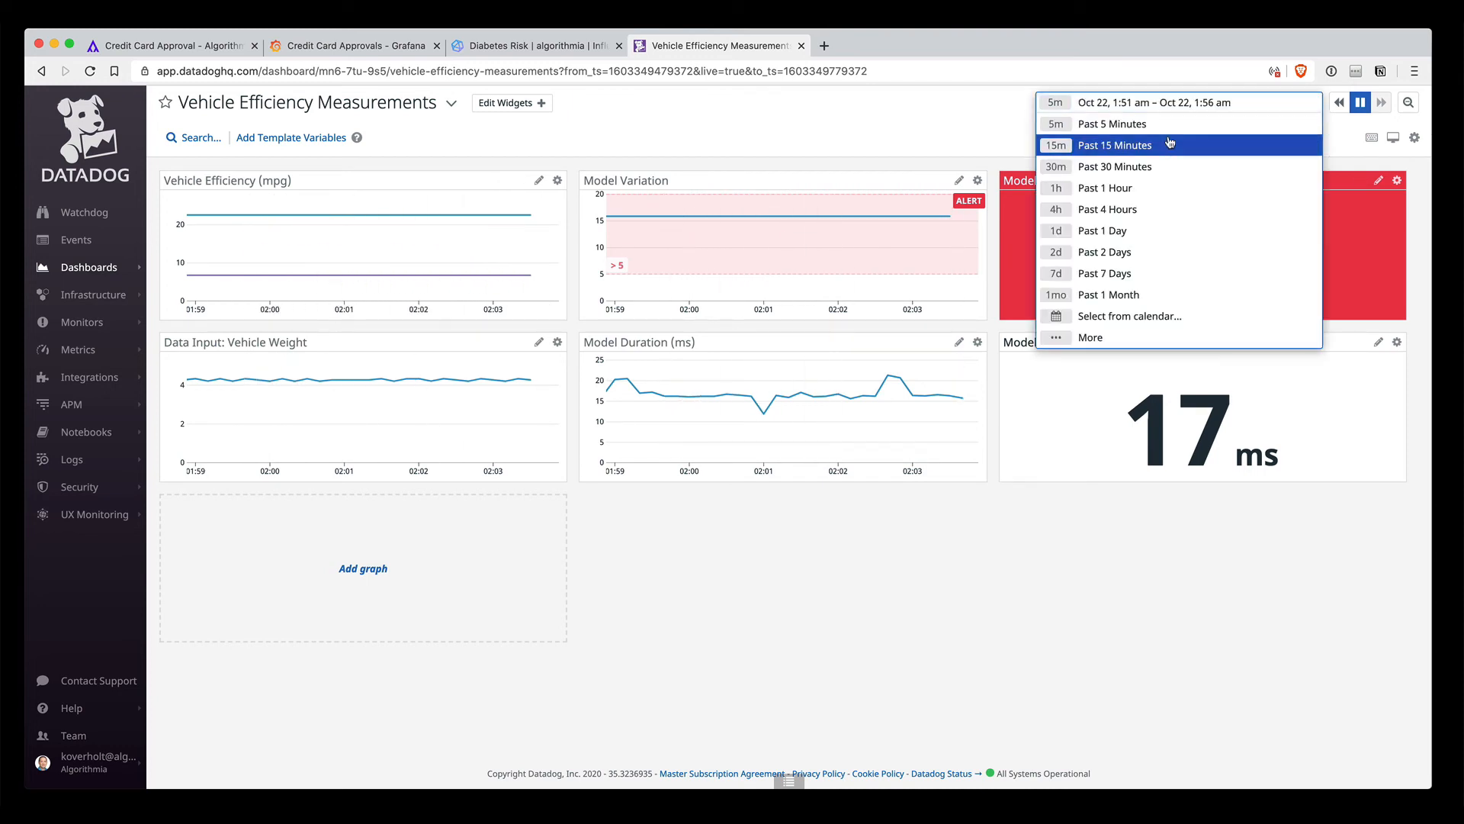
click(1115, 145)
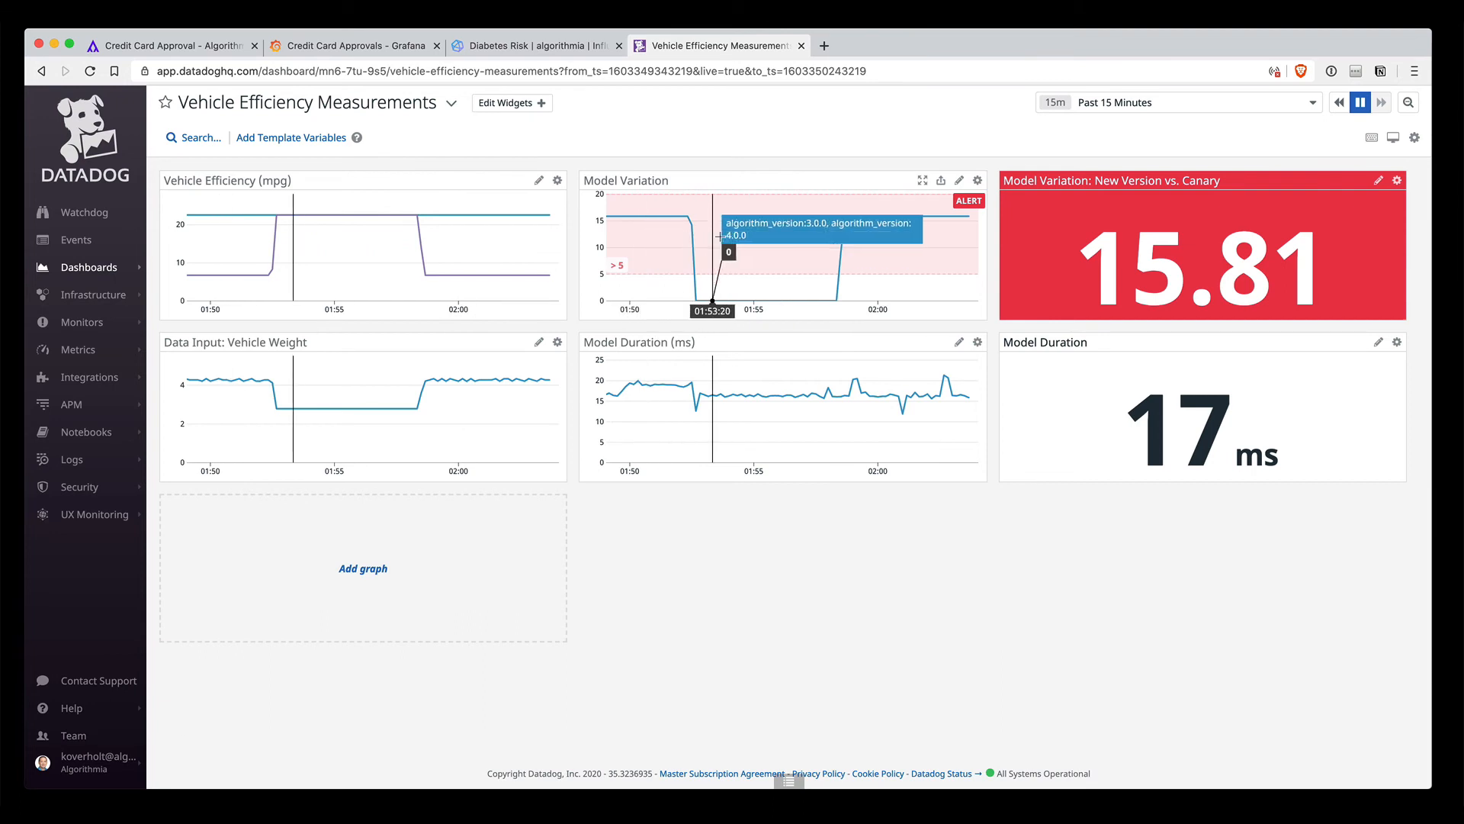
mouse_move(933, 229)
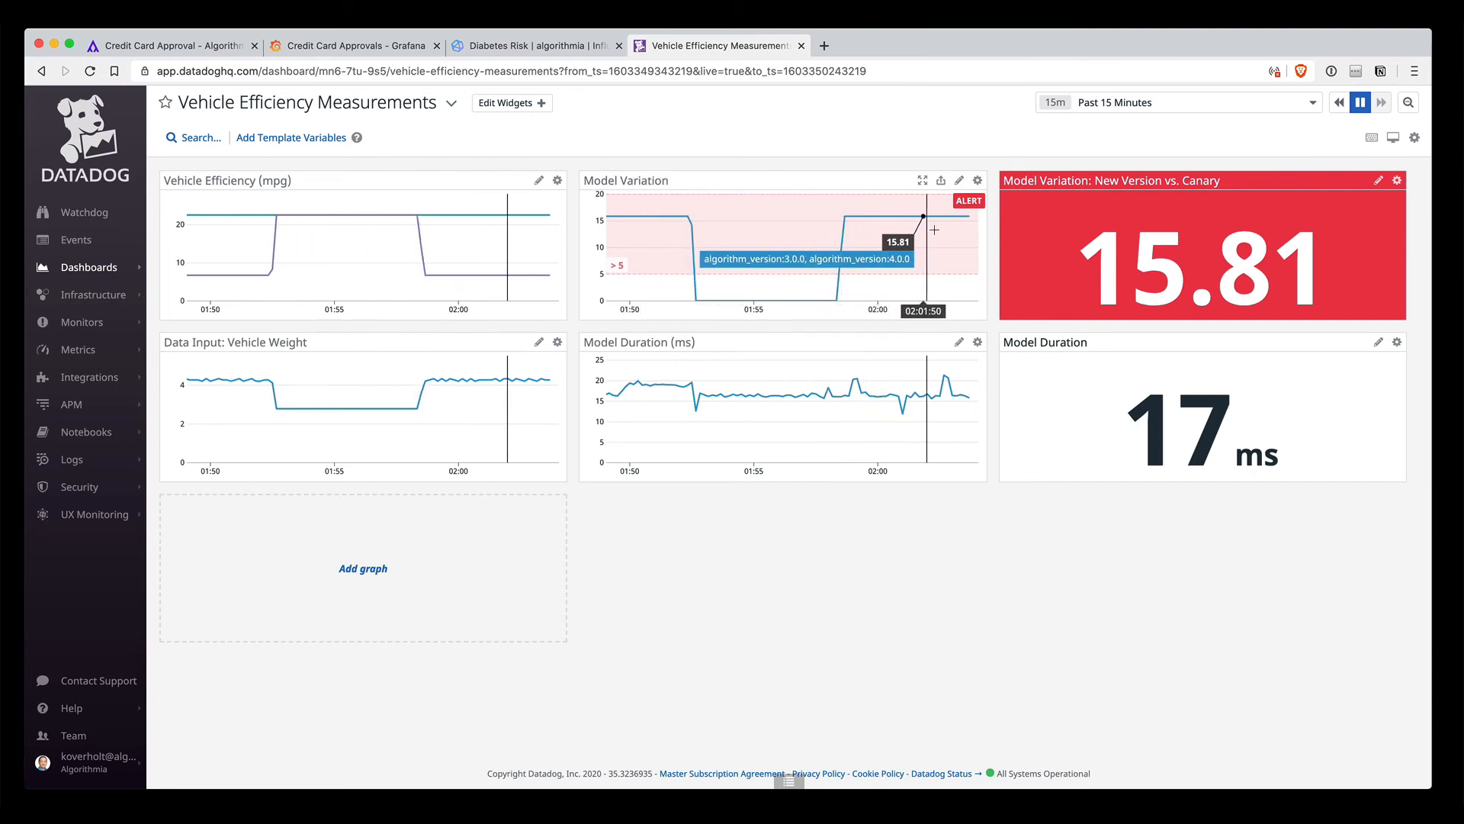
mouse_move(1130, 235)
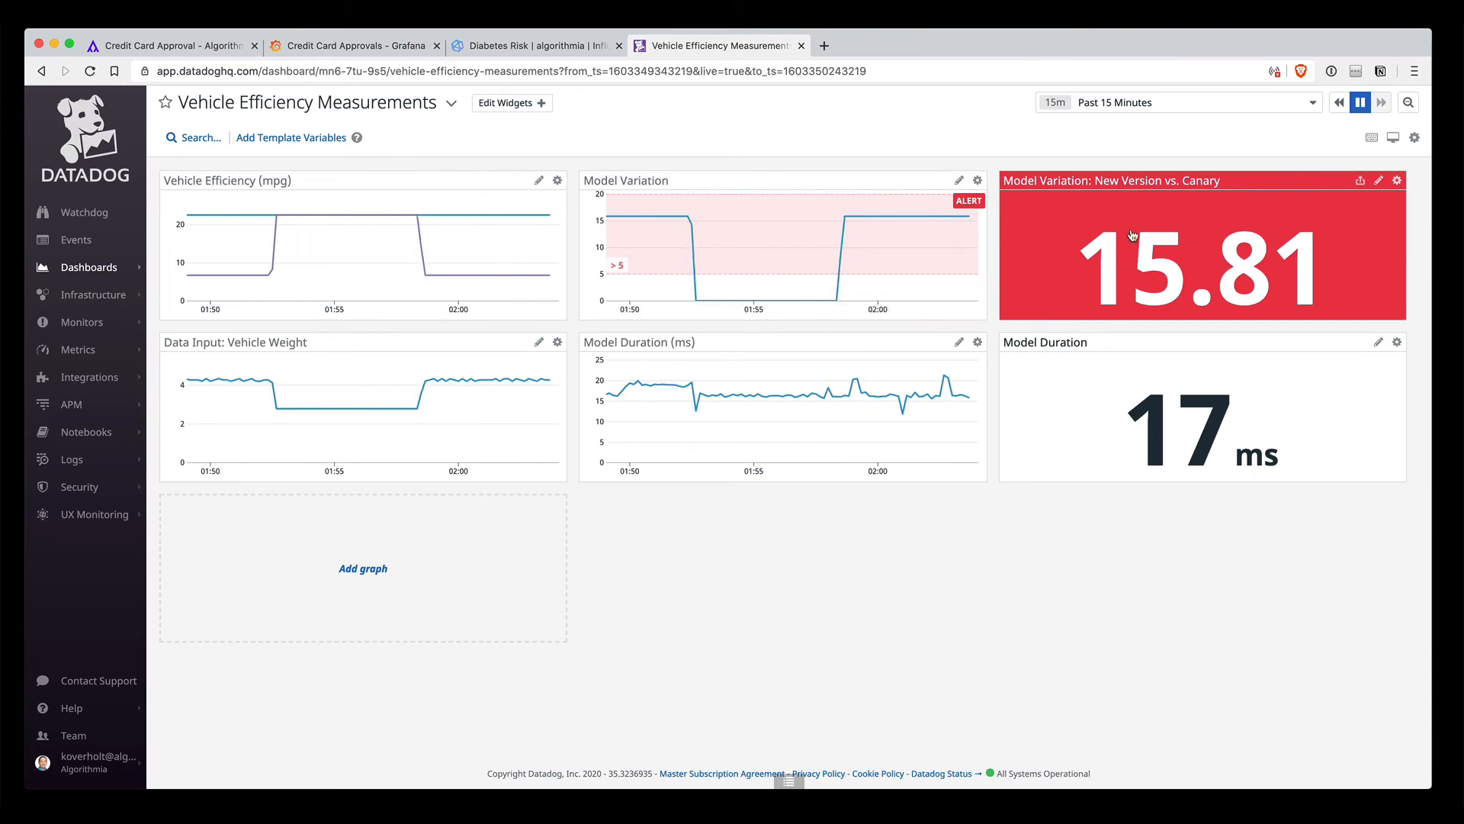